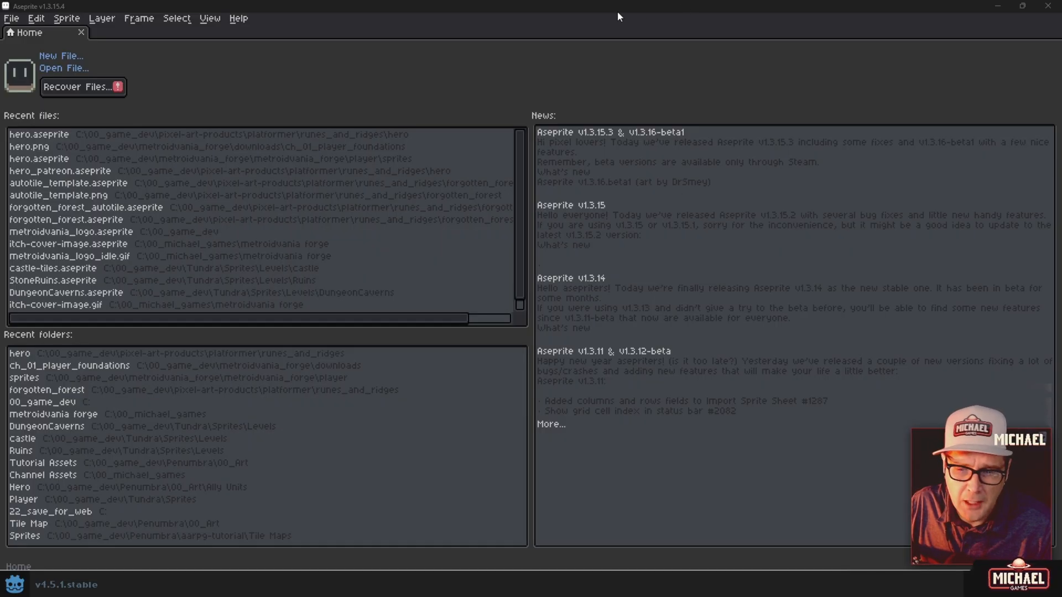
{"action": "mouse_move", "coordinate": [616, 20]}
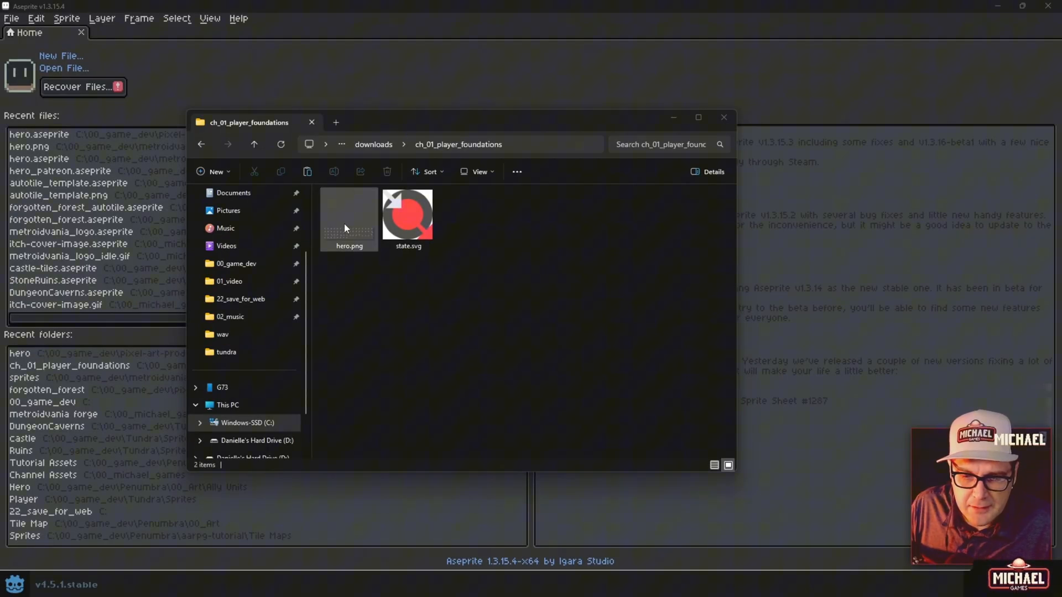
Pick the downloaded hero.png file so it loads into Aseprite.
{"action": "left_click", "coordinate": [349, 216]}
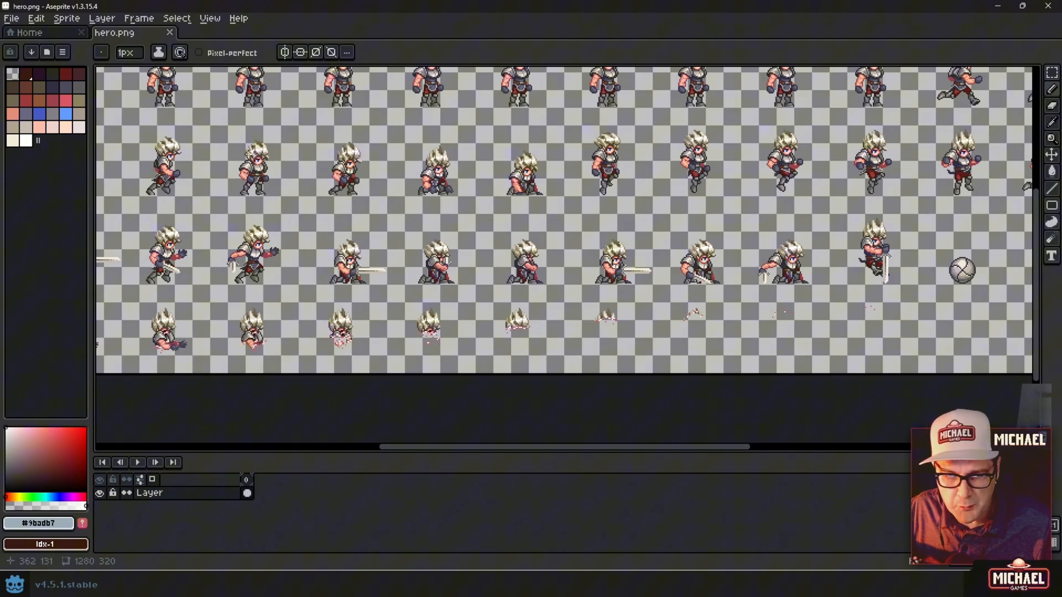
Zoom out to see all four rows of the 1280×320 hero.png sheet.
{"action": "left_click", "coordinate": [149, 492]}
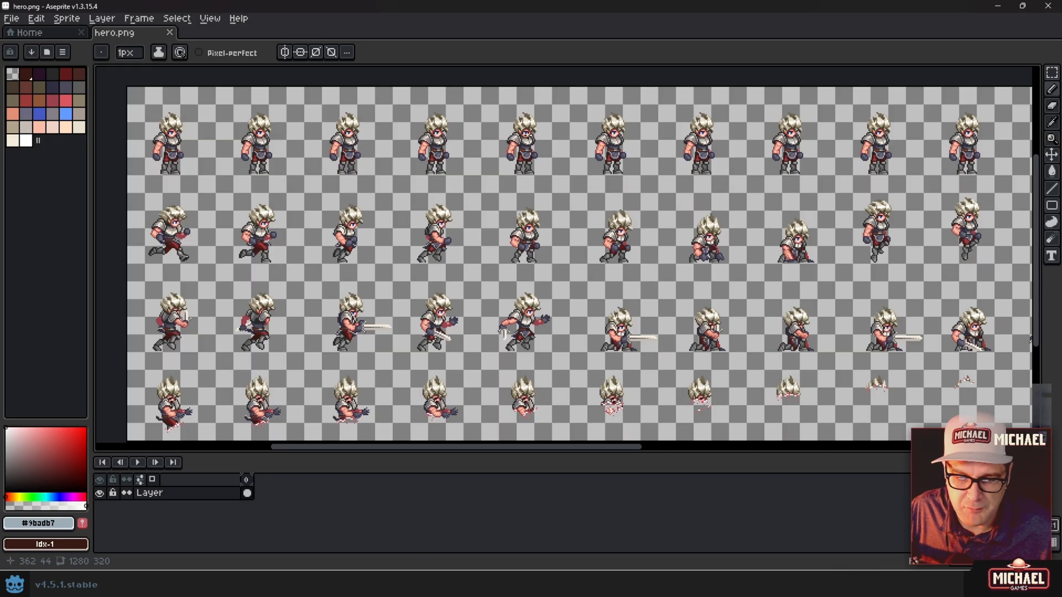
{"action": "mouse_move", "coordinate": [529, 134]}
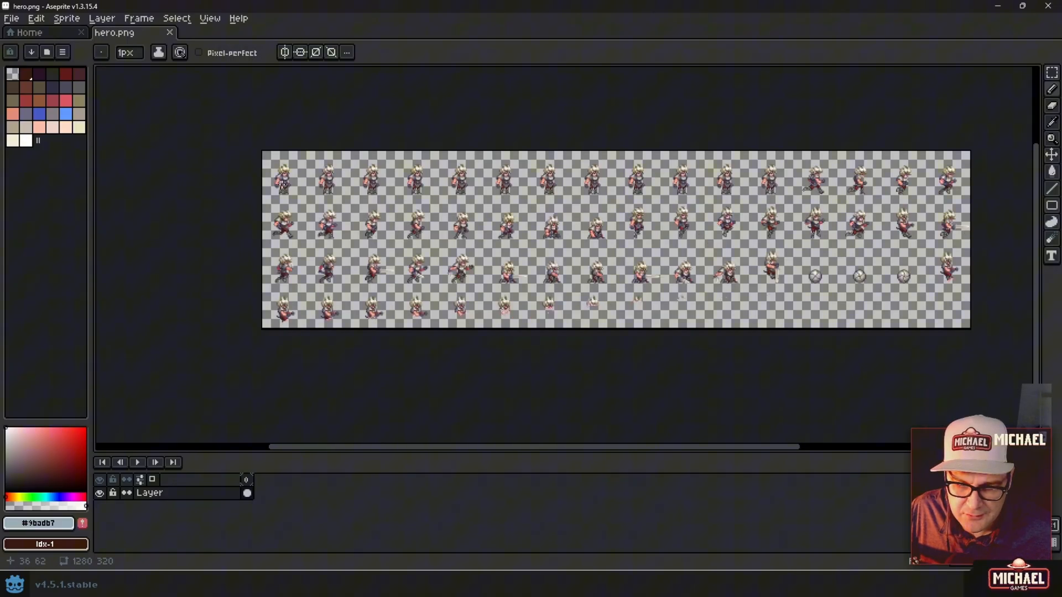
{"action": "mouse_move", "coordinate": [540, 181]}
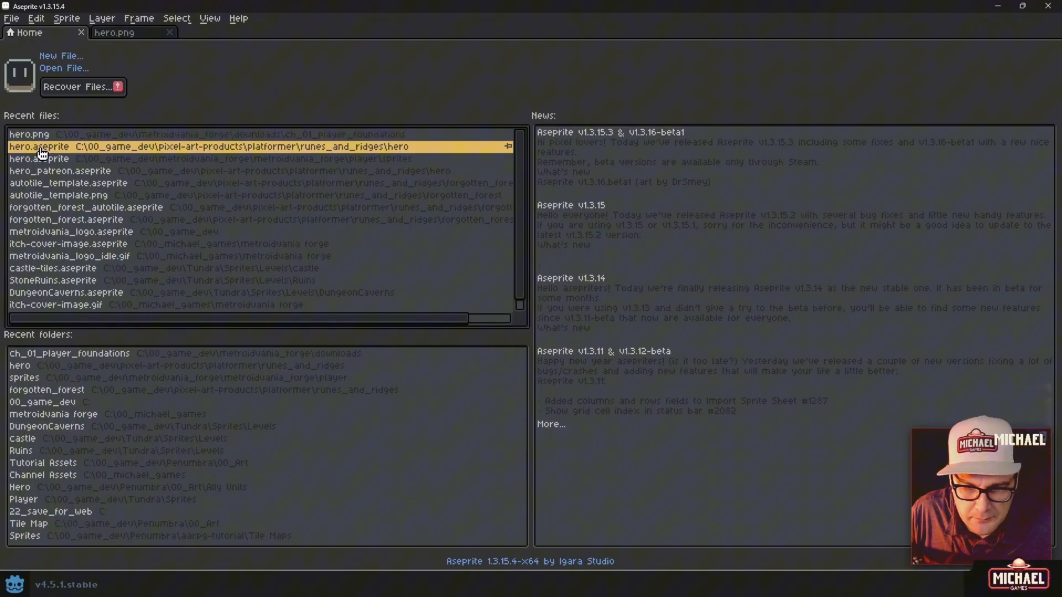
Load hero.aseprite from the Recent files list.
{"action": "double_click", "coordinate": [40, 146]}
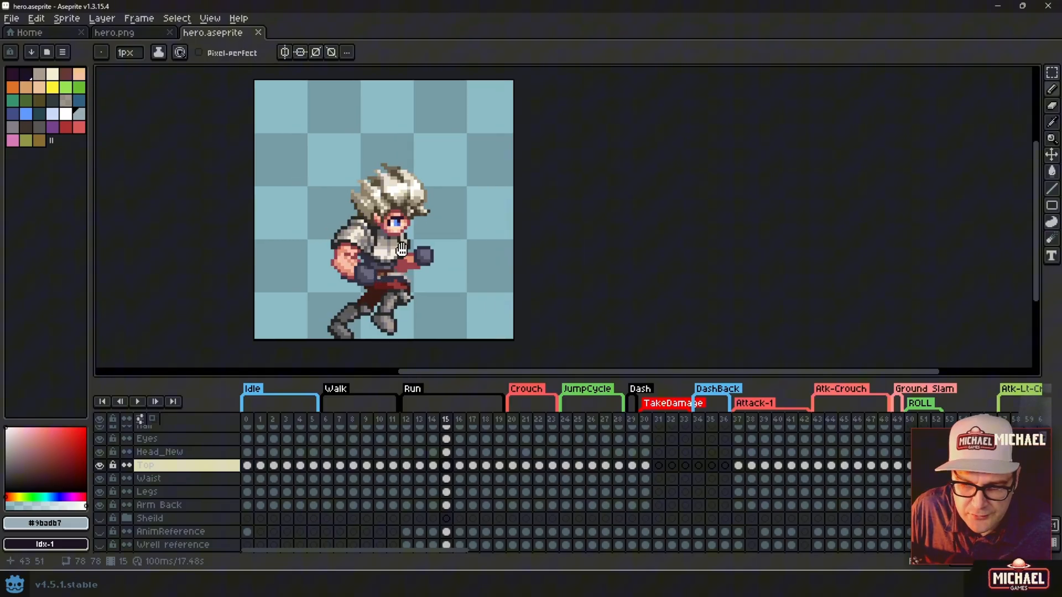
Scrub through Walk and Run frames 9, 12, 13 and onward in the timeline.
{"action": "left_click", "coordinate": [406, 419]}
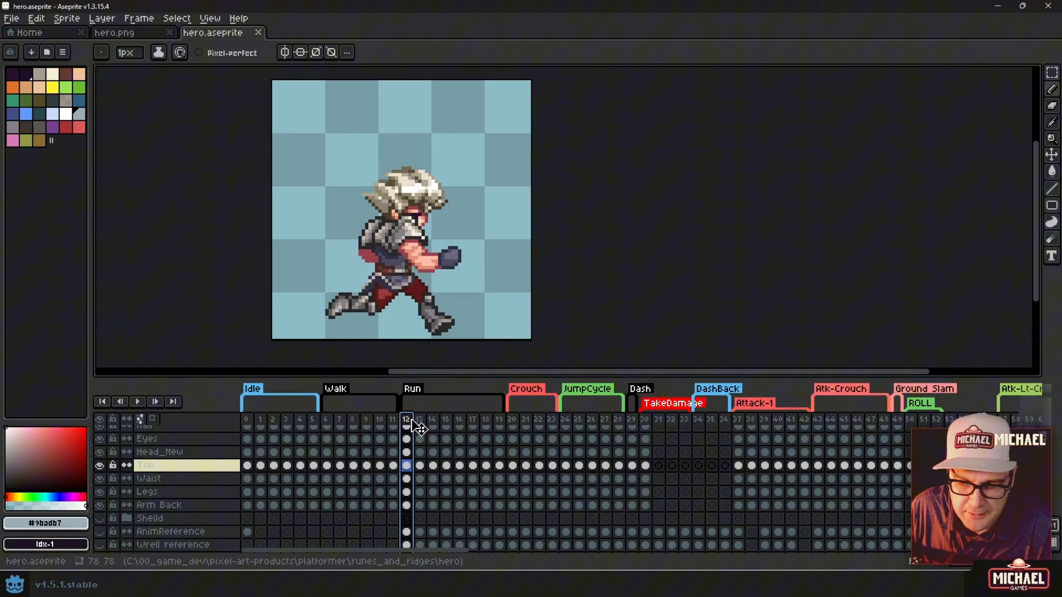
{"action": "left_click", "coordinate": [366, 420]}
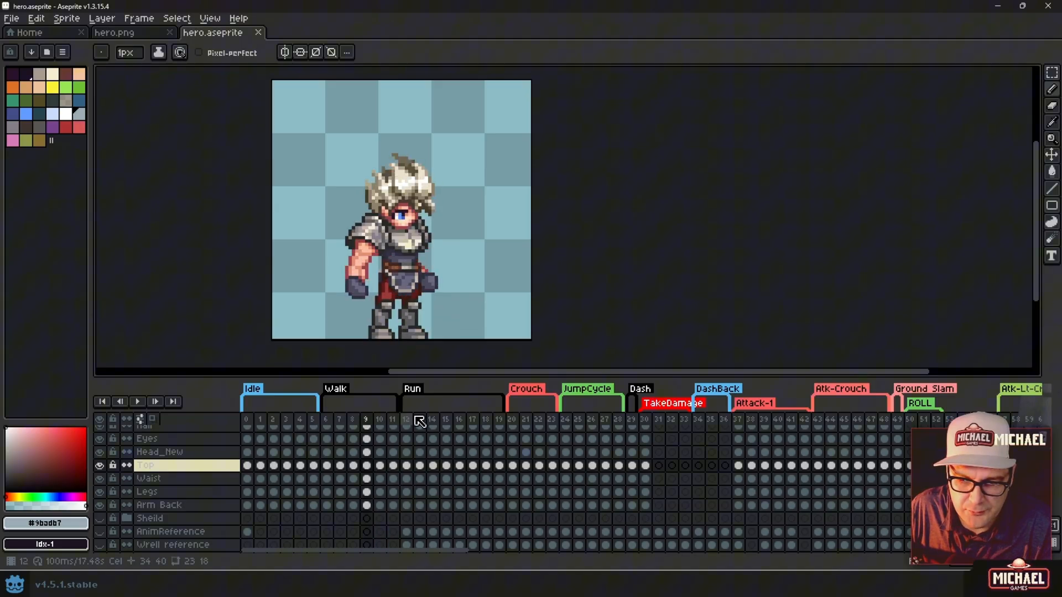
{"action": "left_click", "coordinate": [405, 419]}
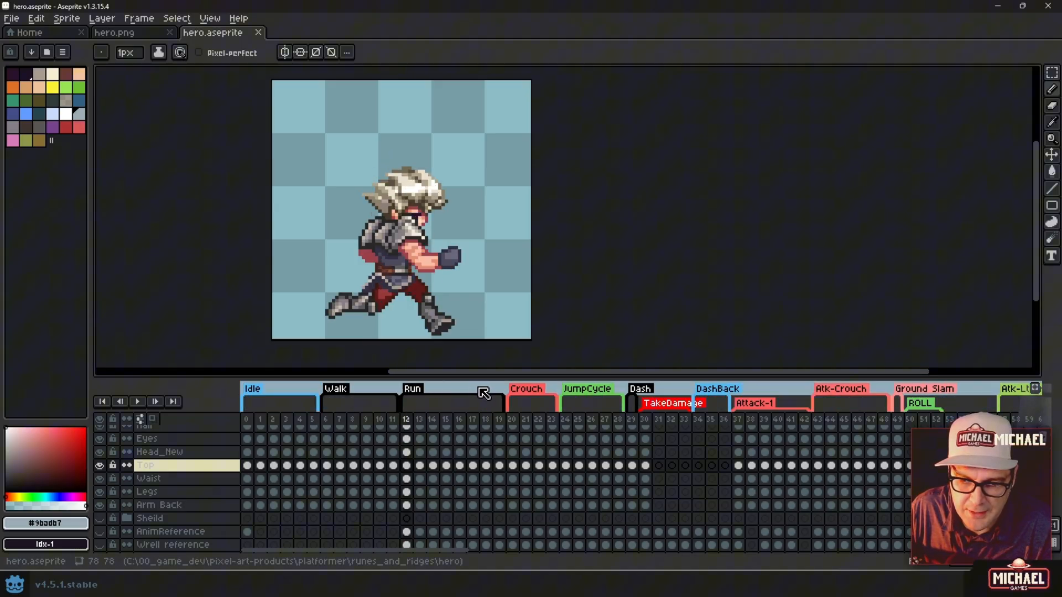
{"action": "left_click", "coordinate": [419, 420]}
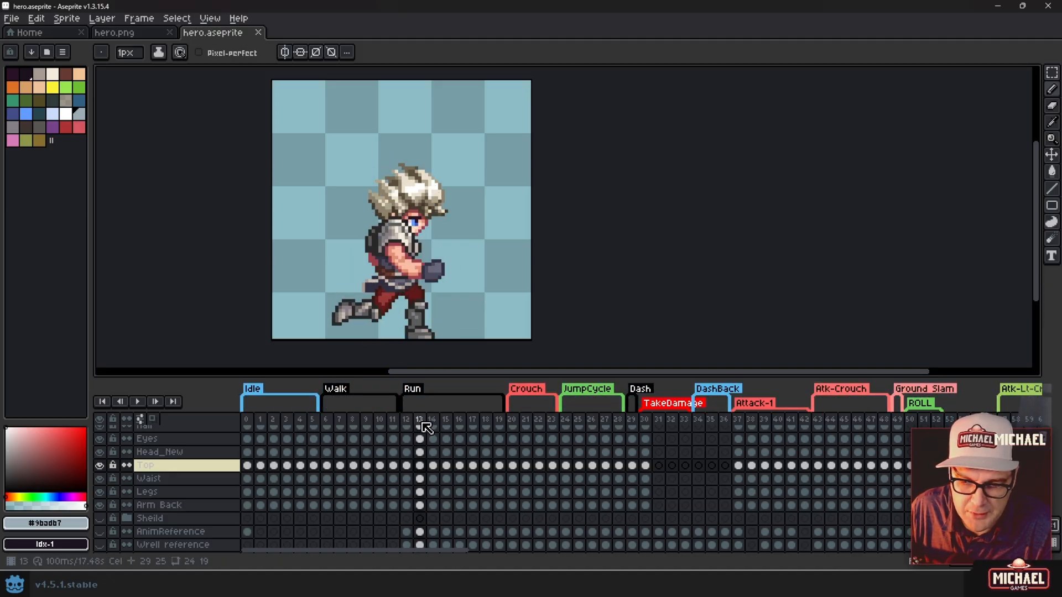
{"action": "left_click", "coordinate": [473, 420]}
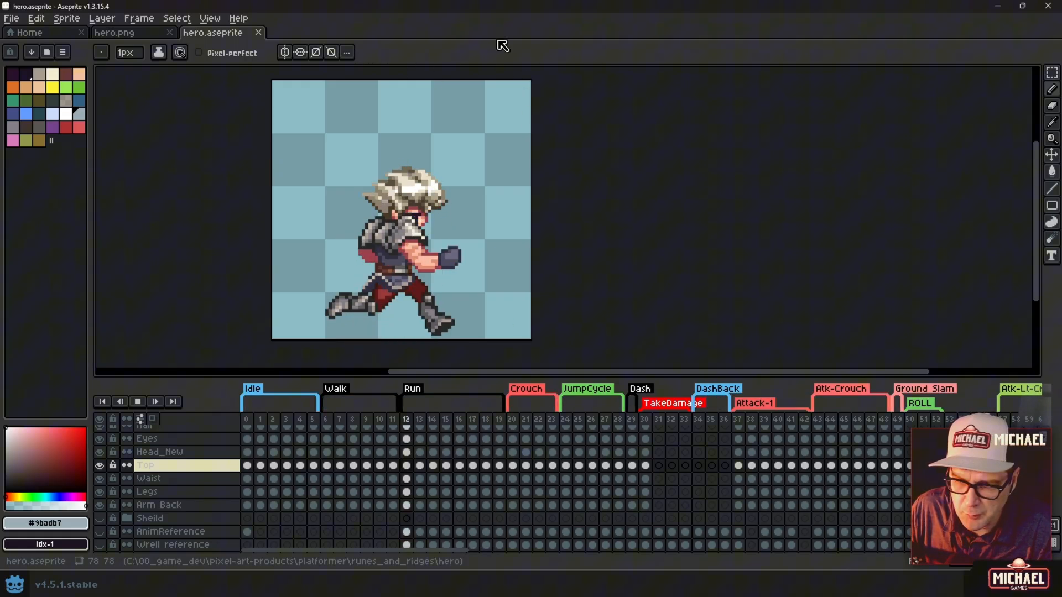
Show the floating animation Preview window from the View menu.
{"action": "left_click", "coordinate": [209, 17]}
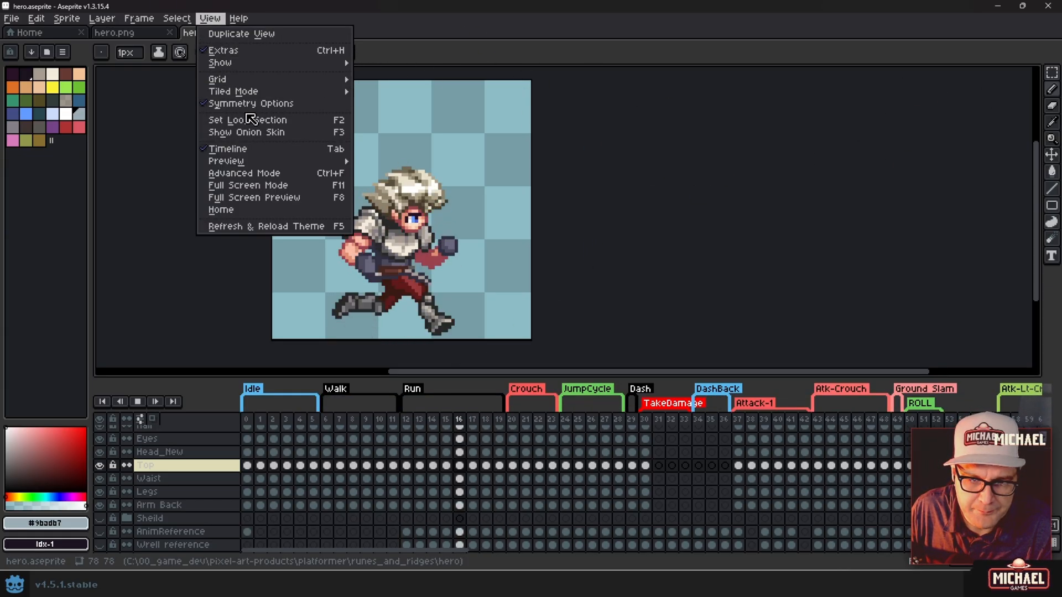
{"action": "left_click", "coordinate": [226, 161]}
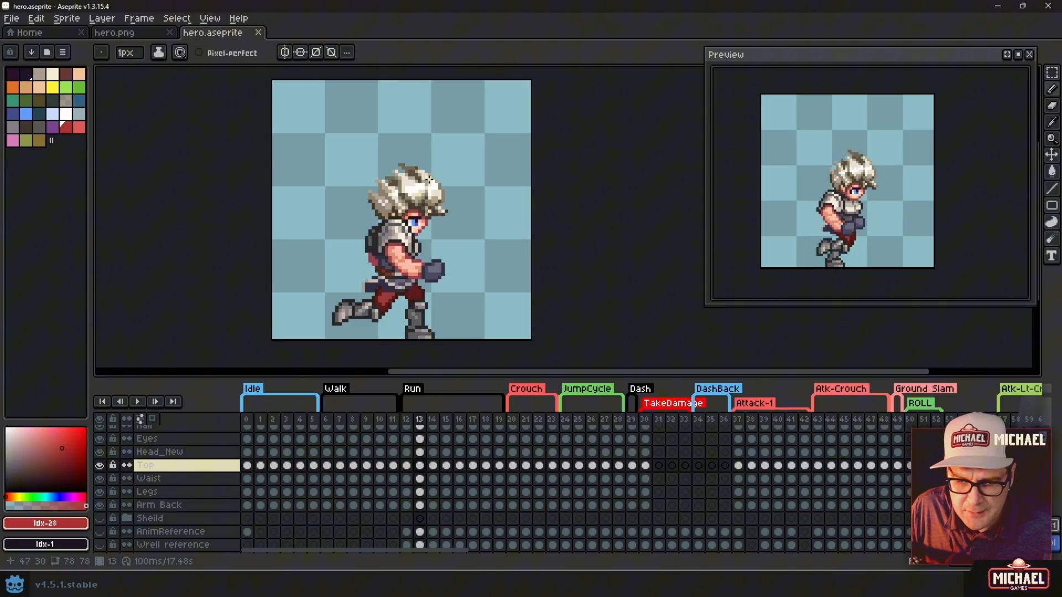
Flip between the hero.png and hero.aseprite tabs, ending on hero.png.
{"action": "left_click", "coordinate": [114, 32]}
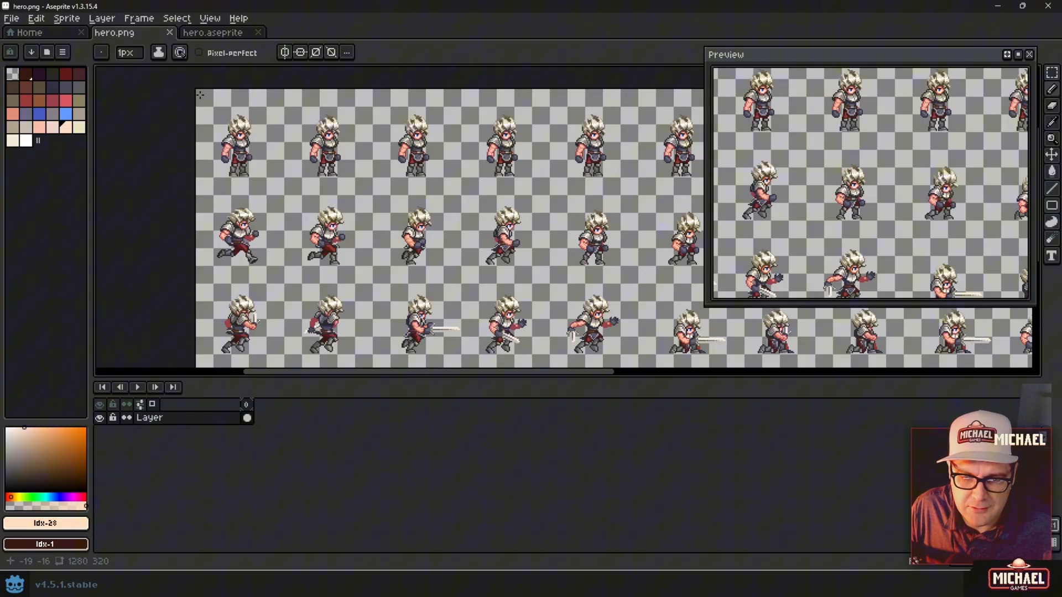
{"action": "left_click", "coordinate": [212, 32]}
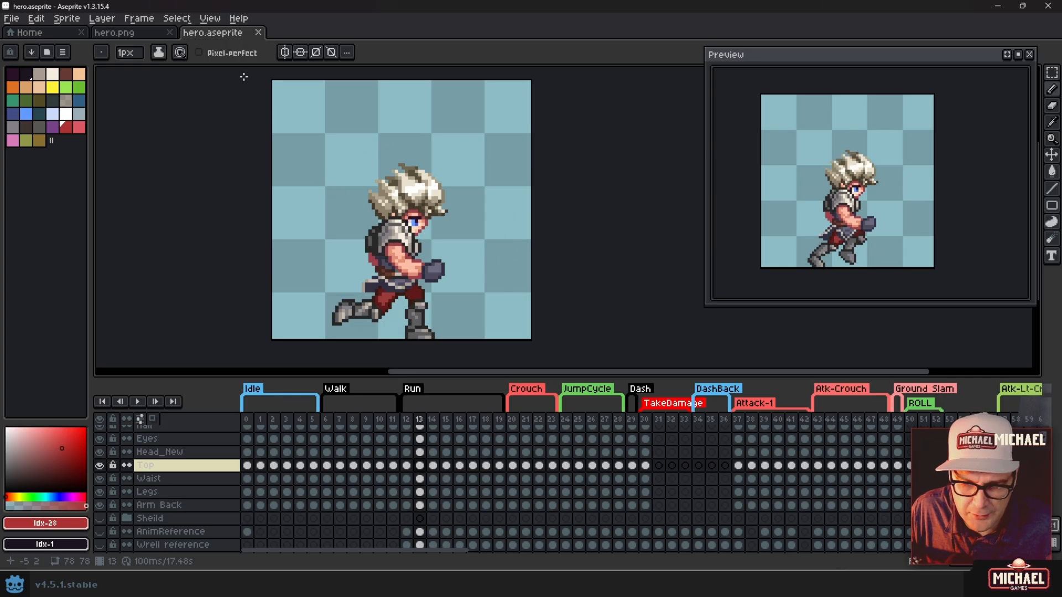
{"action": "left_click", "coordinate": [114, 33]}
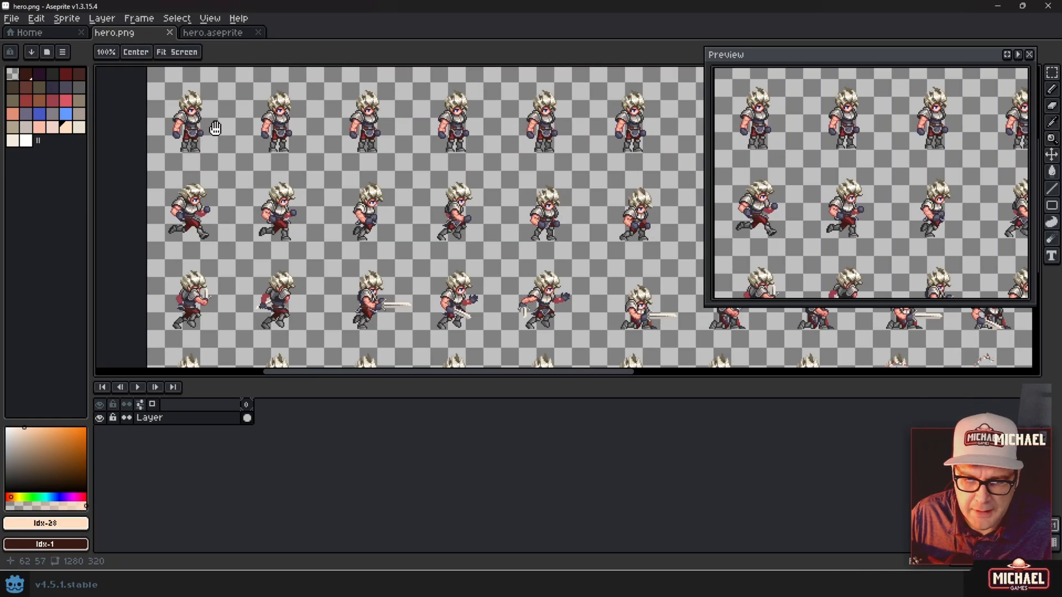
Start Import Sprite Sheet on hero.png from the File menu.
{"action": "left_click", "coordinate": [11, 19]}
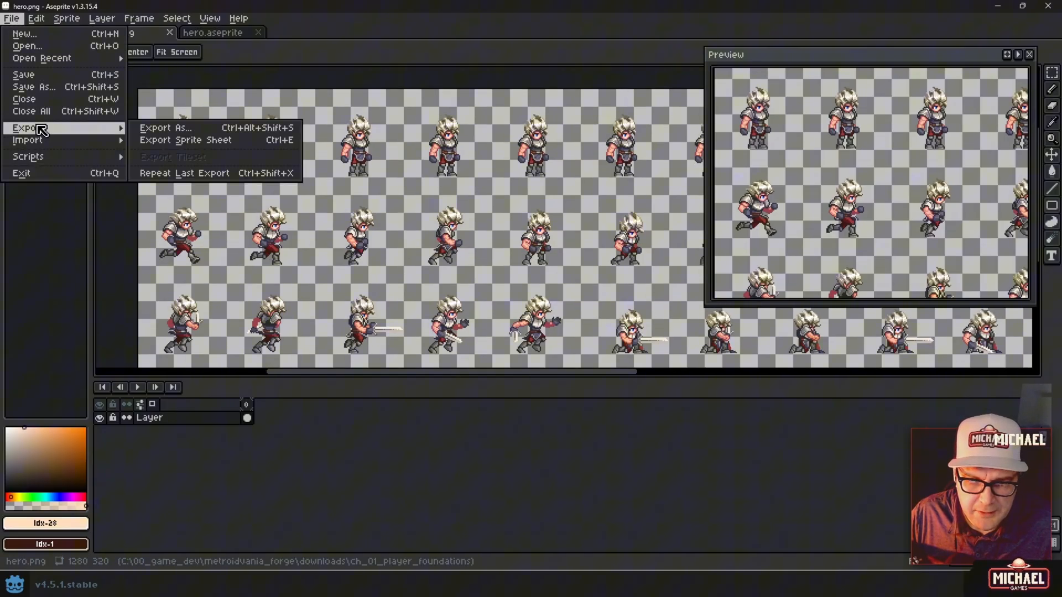
{"action": "mouse_move", "coordinate": [27, 140]}
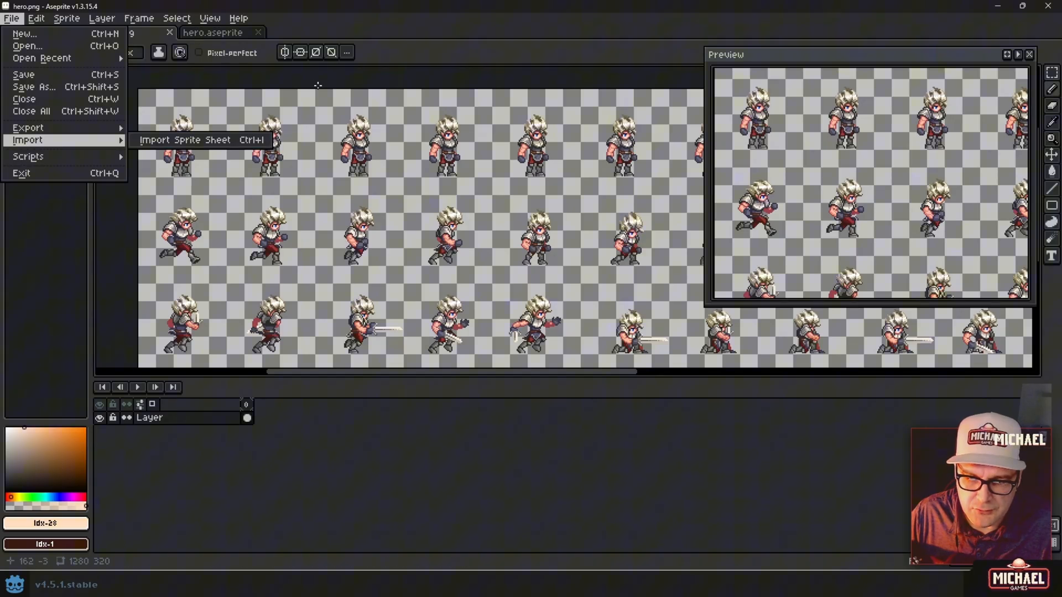
{"action": "left_click", "coordinate": [194, 139]}
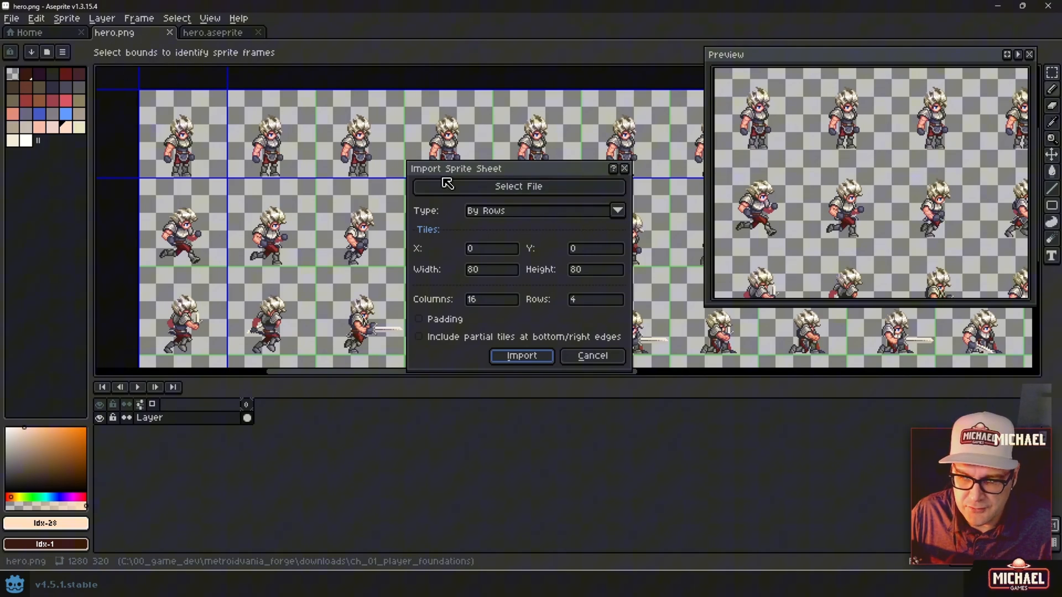
{"action": "mouse_move", "coordinate": [180, 114]}
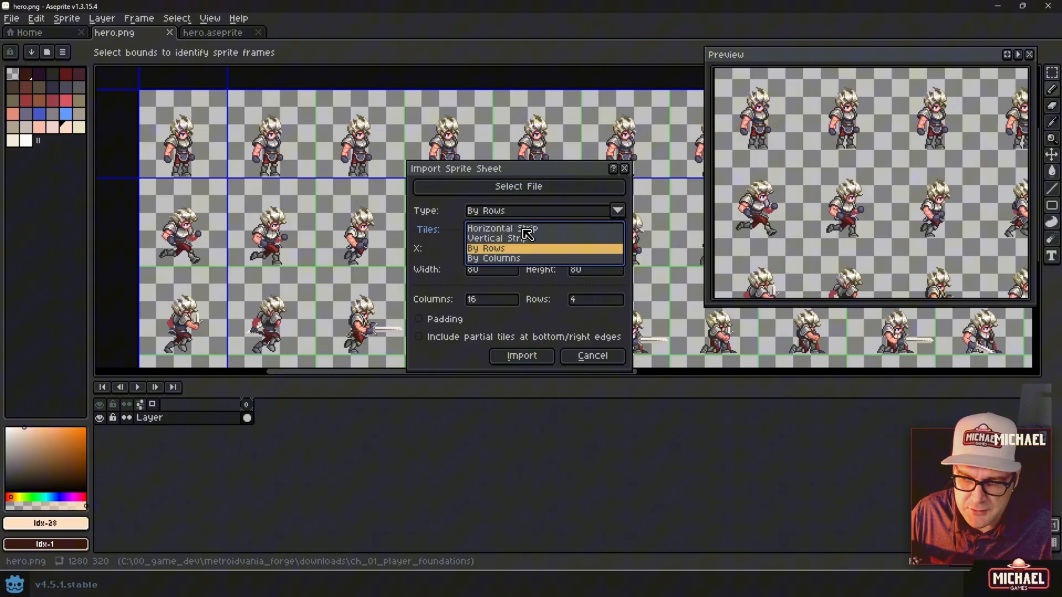
Keep import type By Rows and enter the tile grid values for 80×80, 16 columns, 4 rows.
{"action": "left_click", "coordinate": [495, 238]}
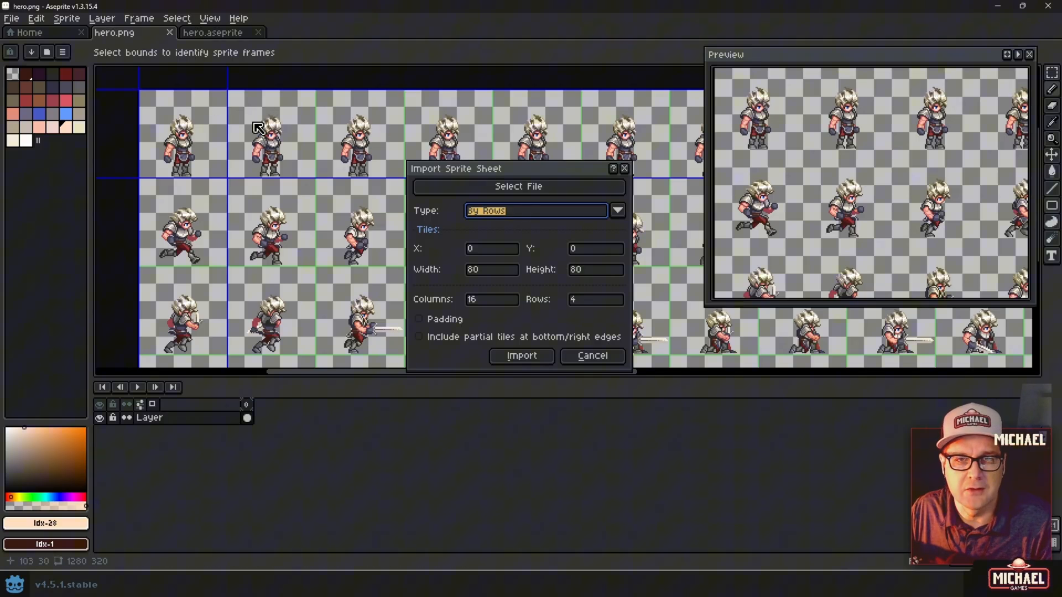
{"action": "mouse_move", "coordinate": [347, 210]}
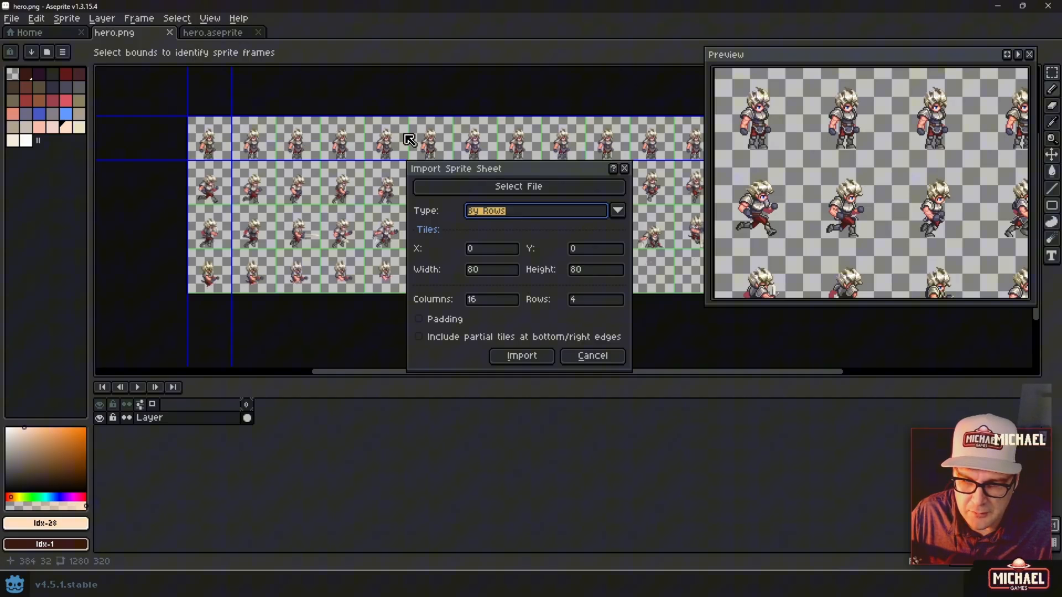
{"action": "mouse_move", "coordinate": [297, 163]}
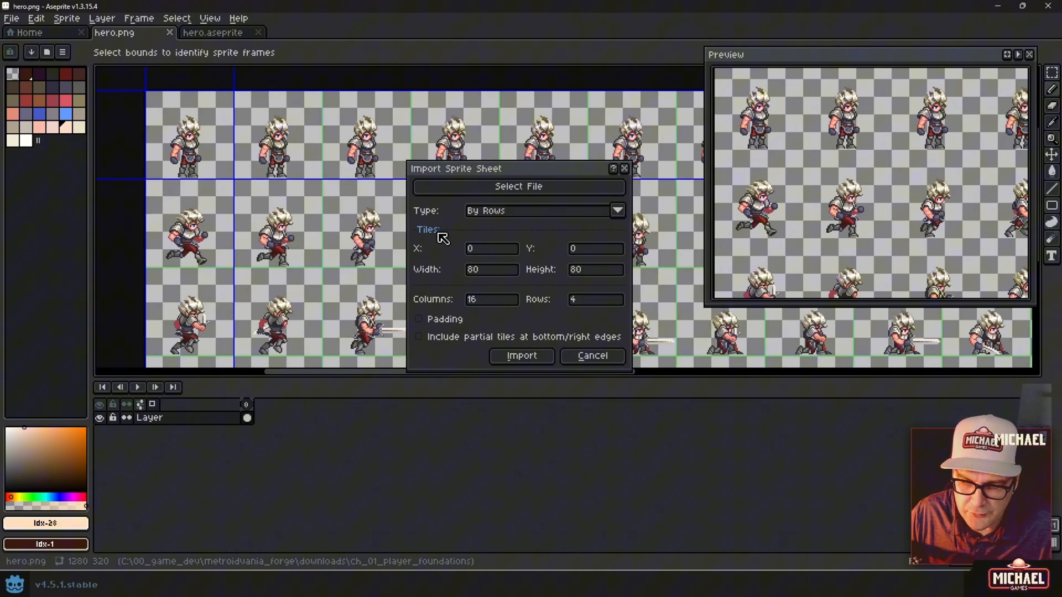
{"action": "mouse_move", "coordinate": [494, 274]}
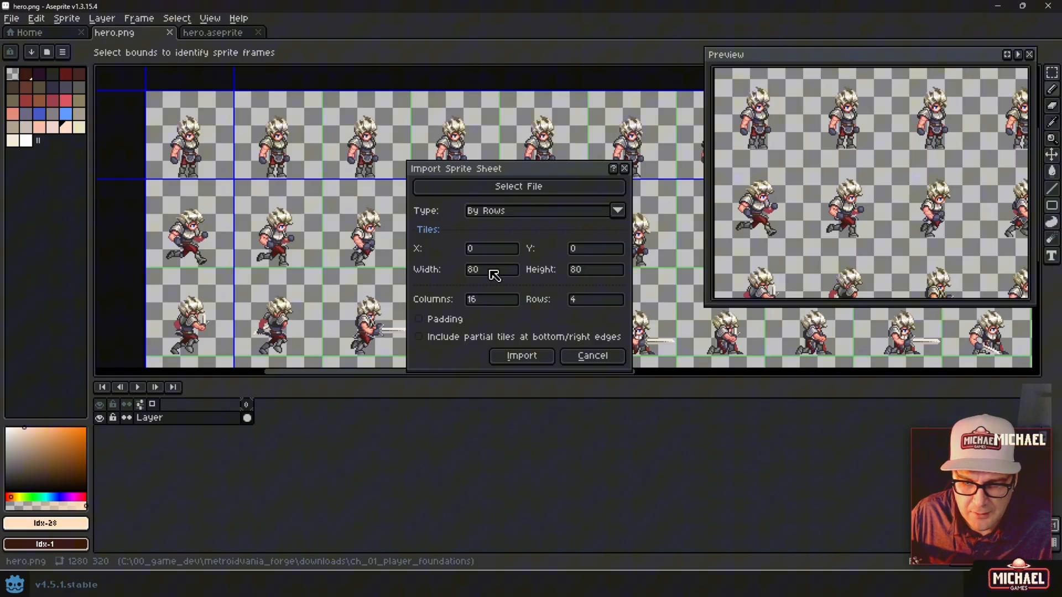
{"action": "mouse_move", "coordinate": [583, 275]}
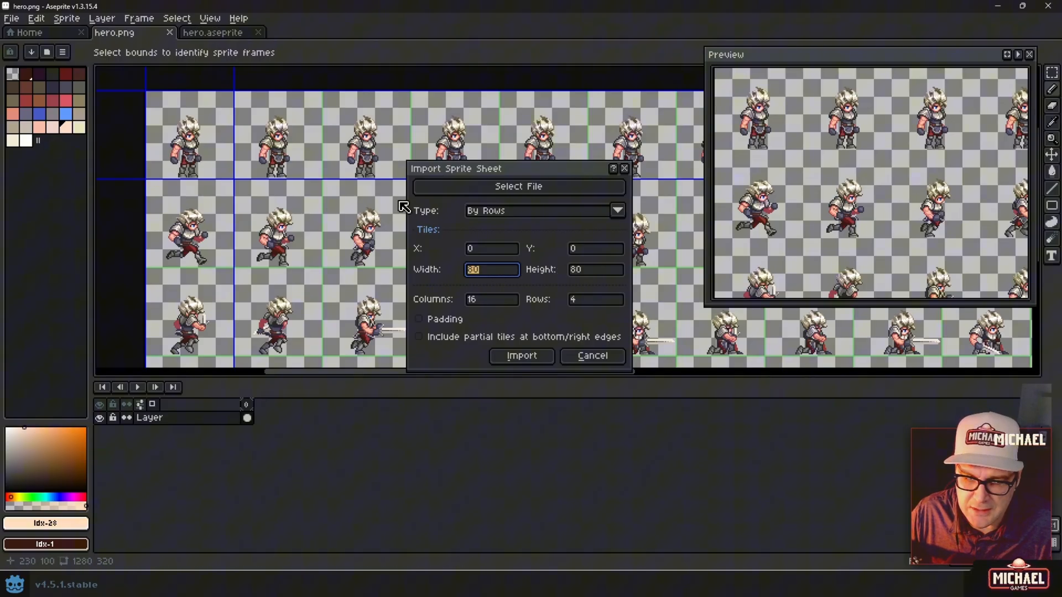
{"action": "mouse_move", "coordinate": [396, 205]}
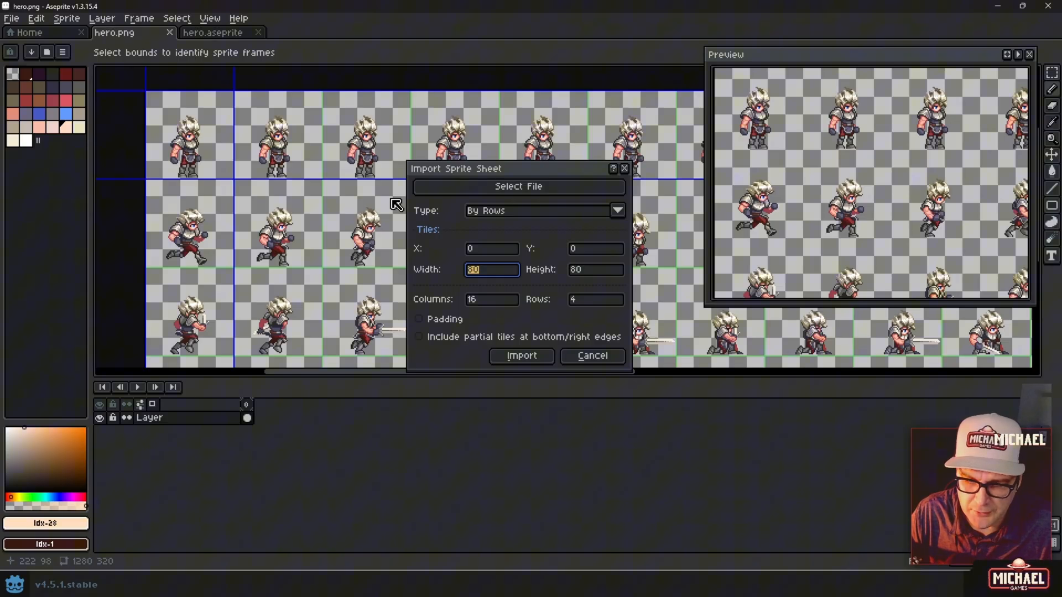
{"action": "type", "text": "64"}
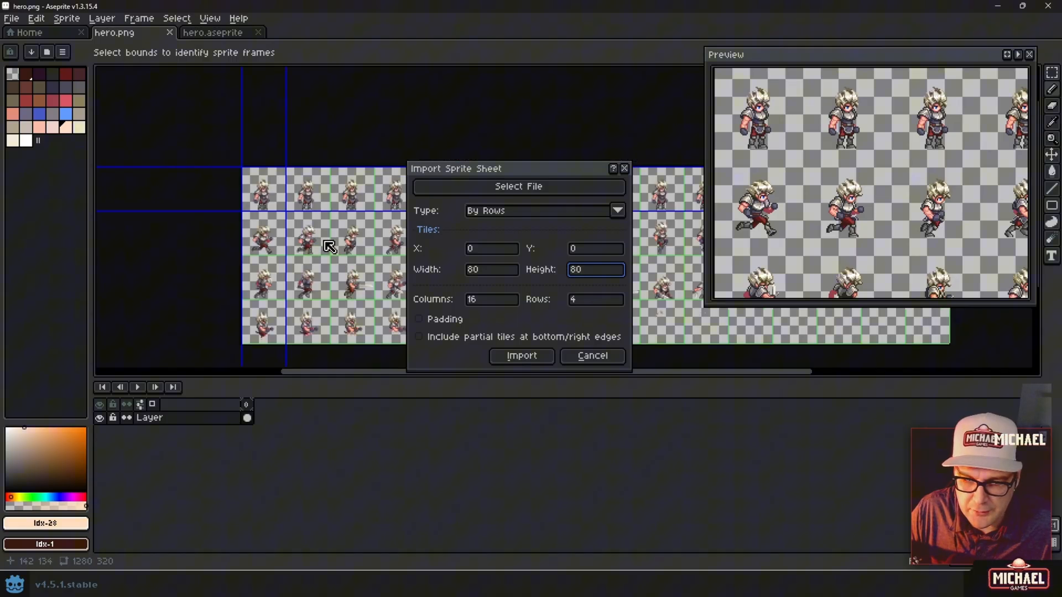
{"action": "mouse_move", "coordinate": [338, 249]}
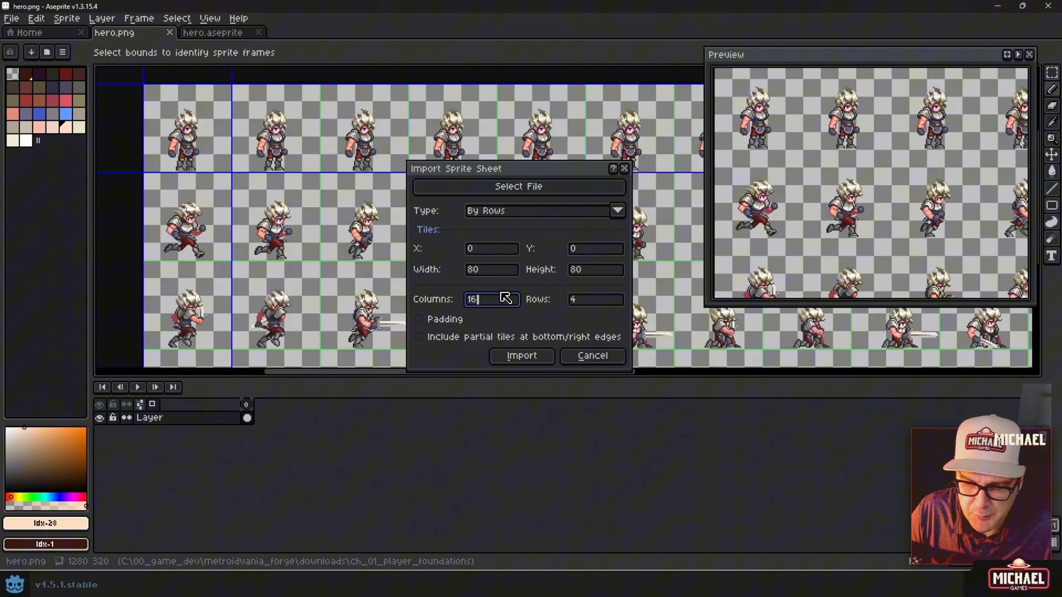
{"action": "mouse_move", "coordinate": [511, 309]}
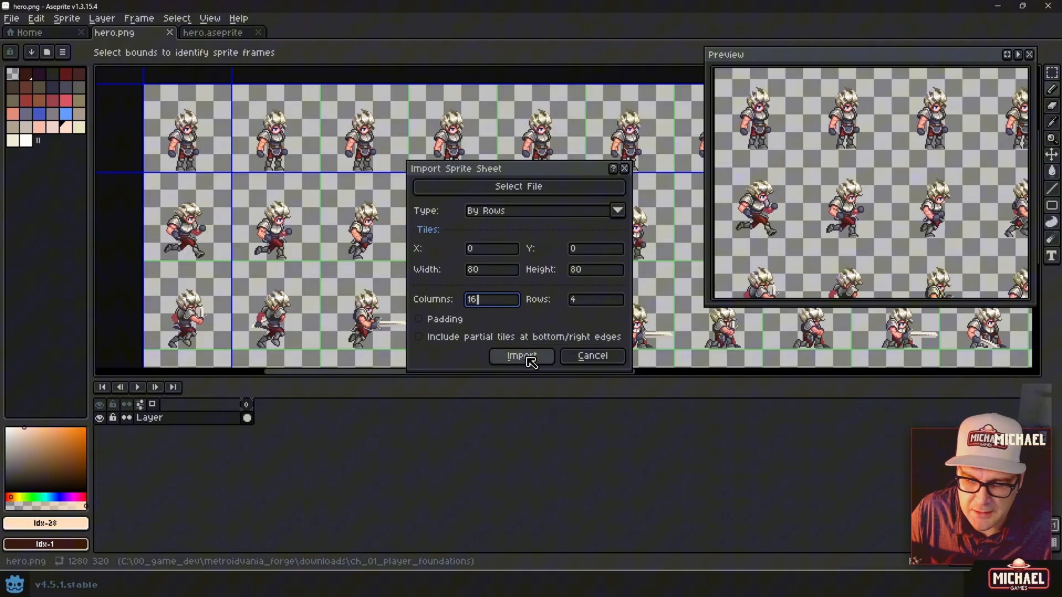
Import the sheet into 80×80 frames and check poses up to the first running frame 12.
{"action": "left_click", "coordinate": [521, 355]}
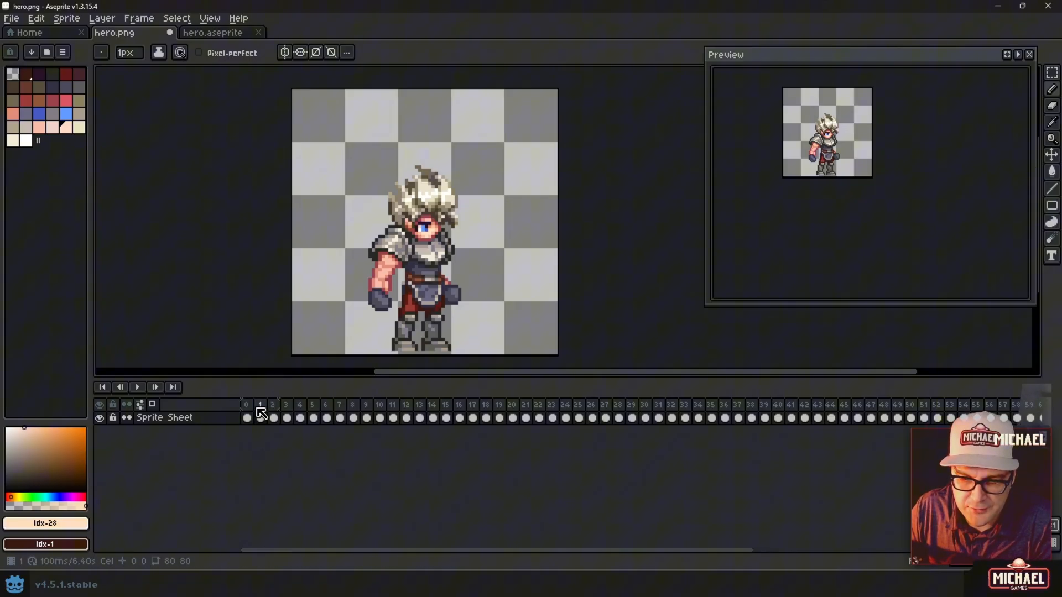
{"action": "left_click", "coordinate": [247, 405]}
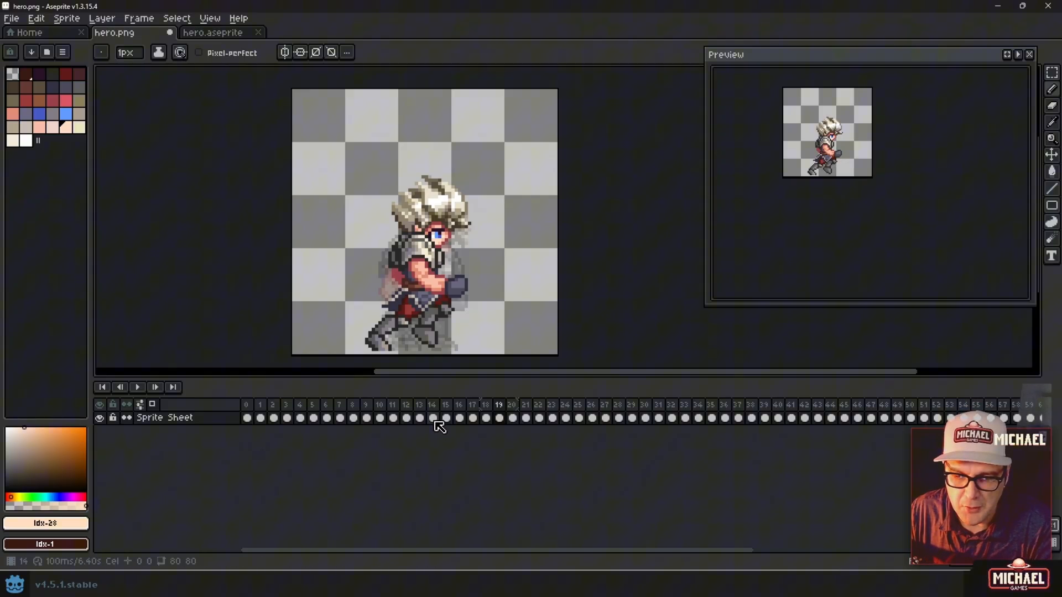
{"action": "left_click", "coordinate": [406, 405]}
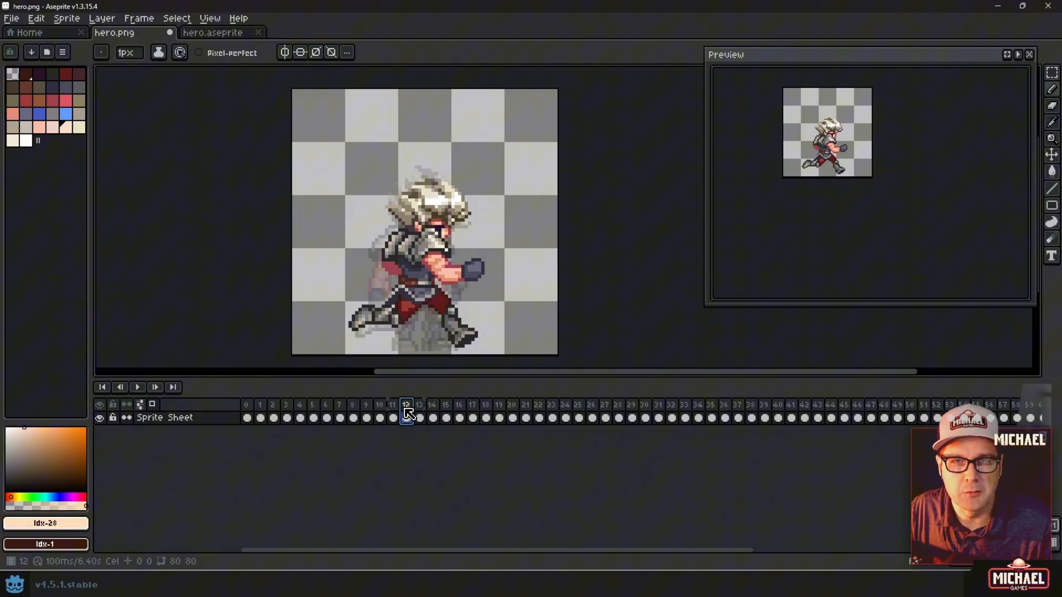
{"action": "left_click", "coordinate": [391, 405]}
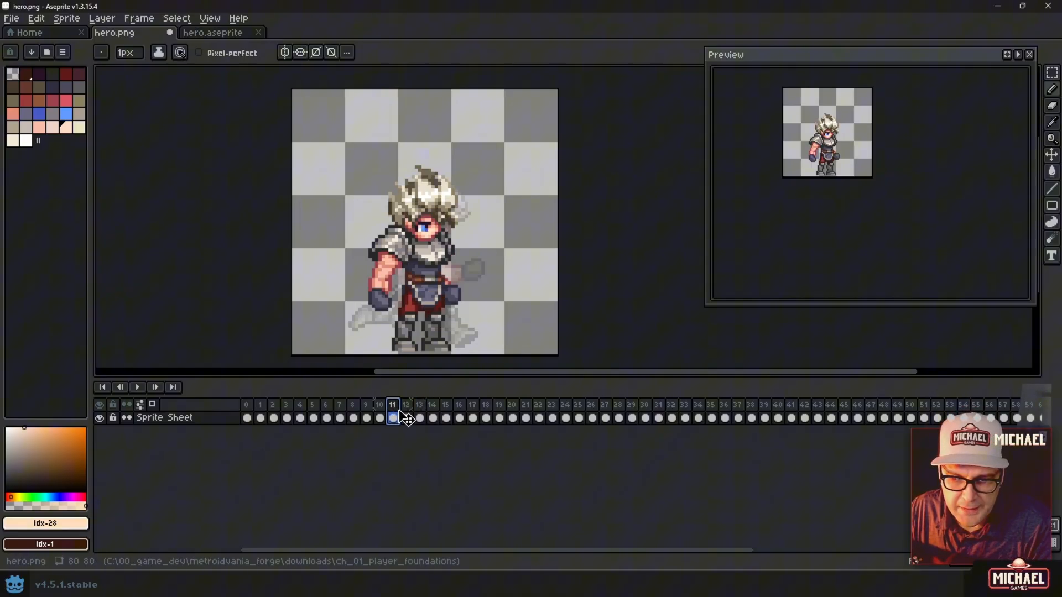
Create a 'Run' tag over frames 12 through 19.
{"action": "left_click_drag", "start_coordinate": [405, 418], "coordinate": [499, 418]}
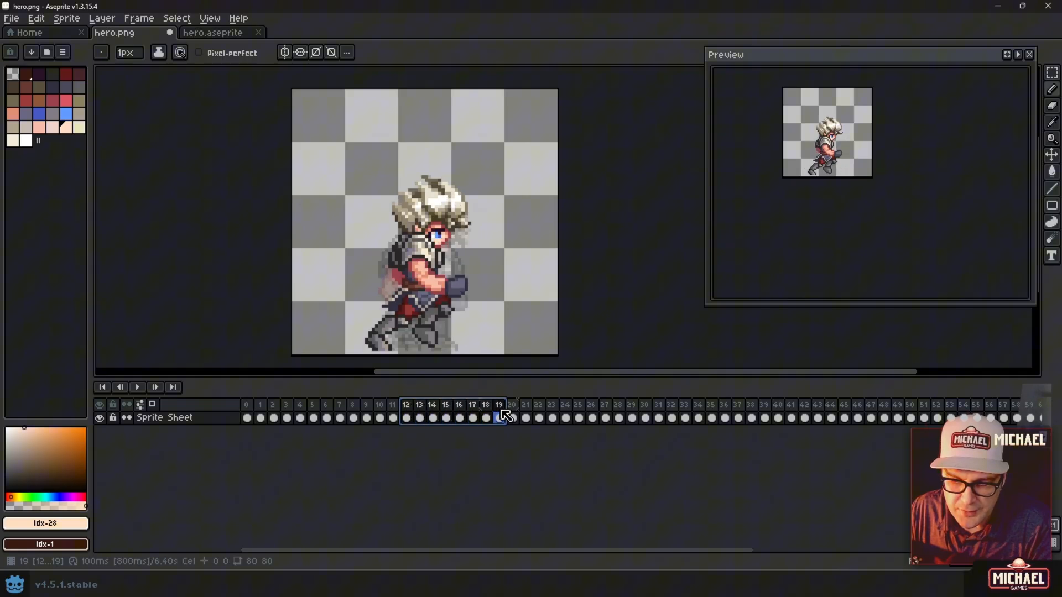
{"action": "right_click", "coordinate": [499, 409]}
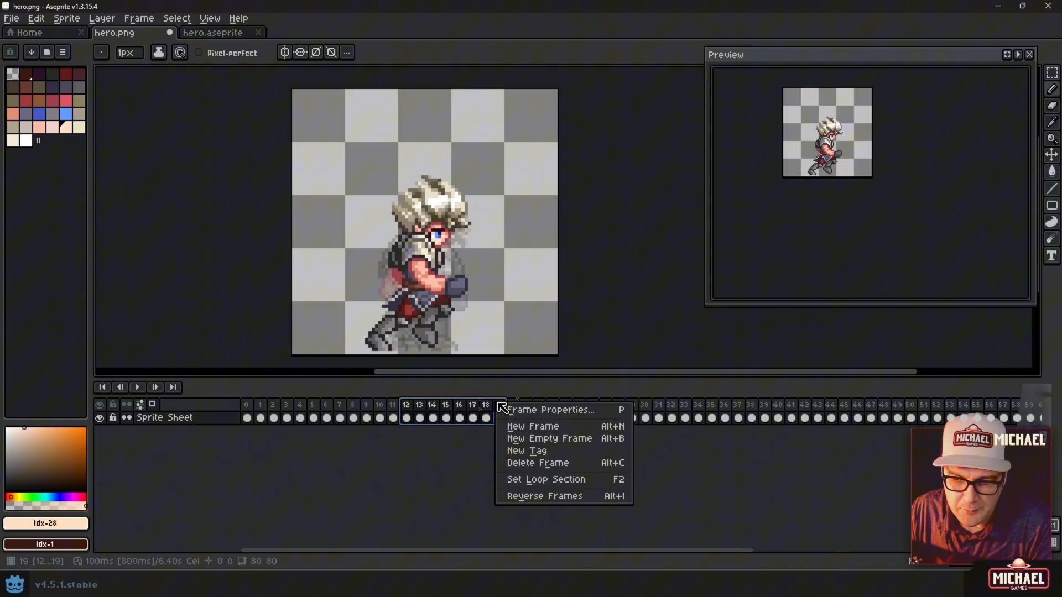
{"action": "left_click", "coordinate": [526, 450]}
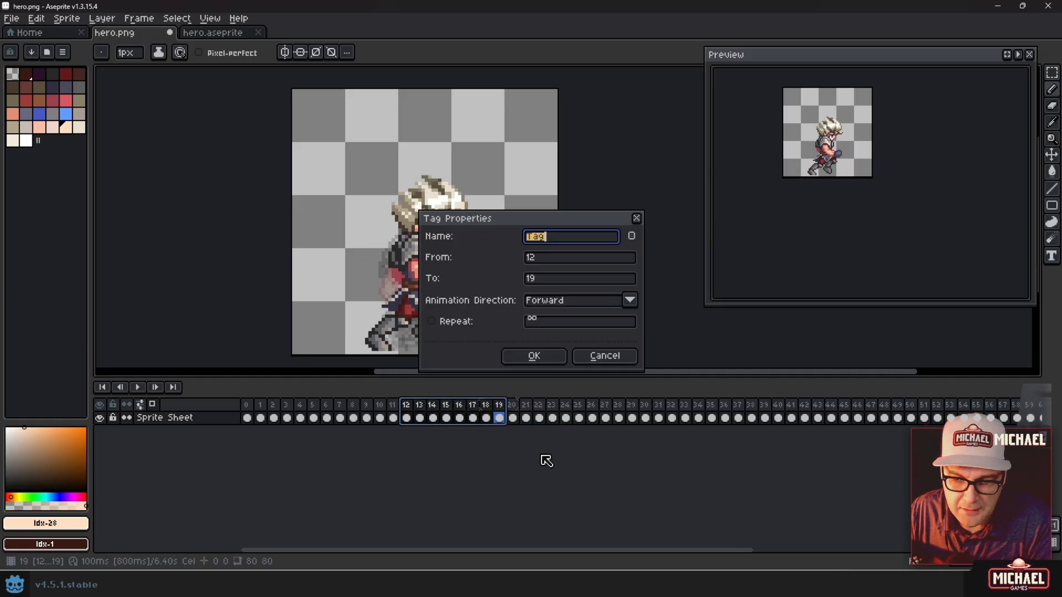
{"action": "type", "text": "Run"}
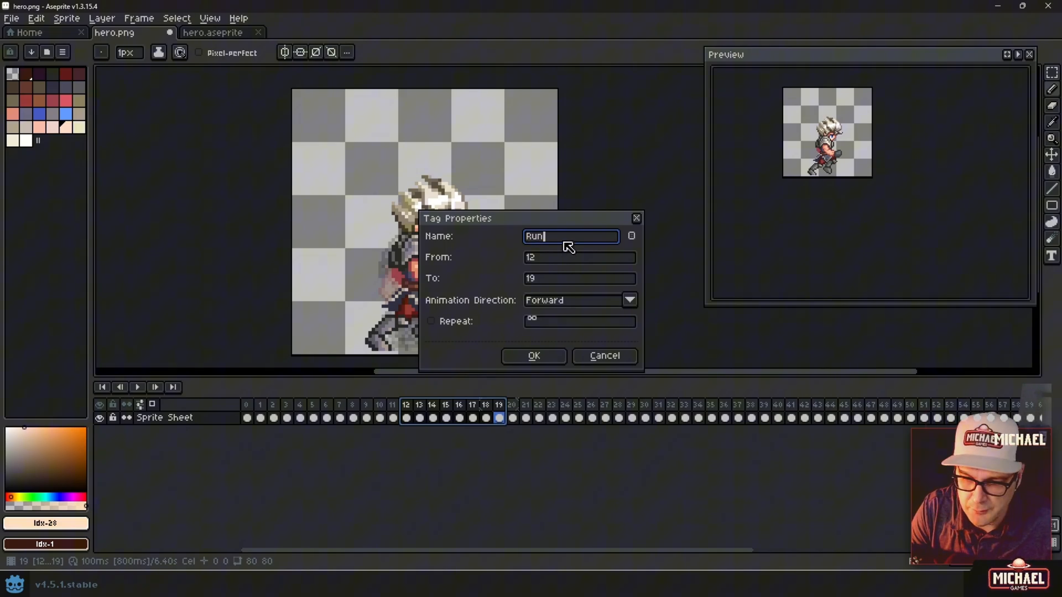
{"action": "mouse_move", "coordinate": [453, 305]}
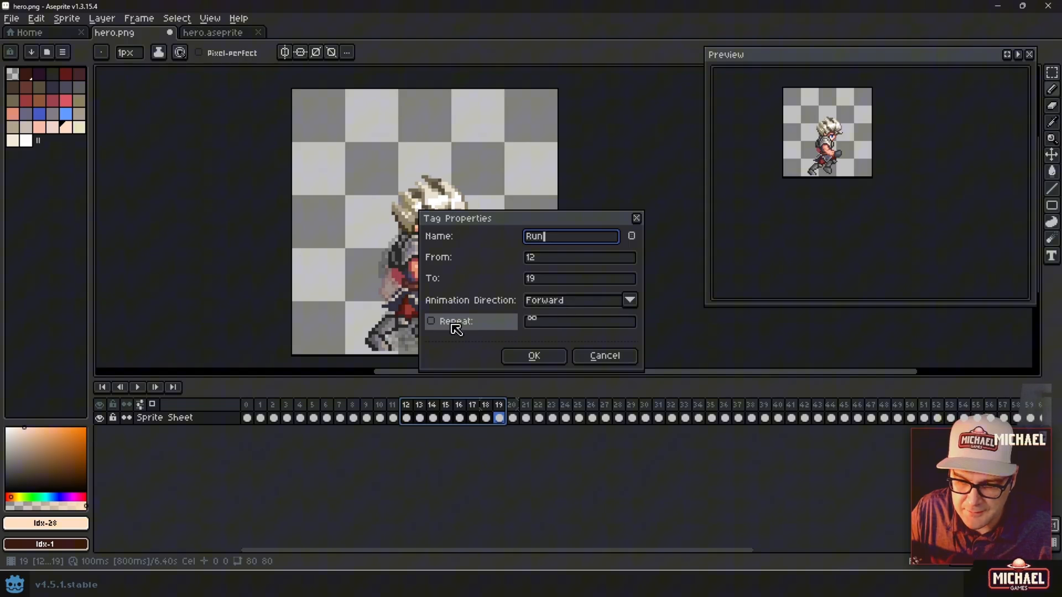
{"action": "left_click", "coordinate": [533, 355]}
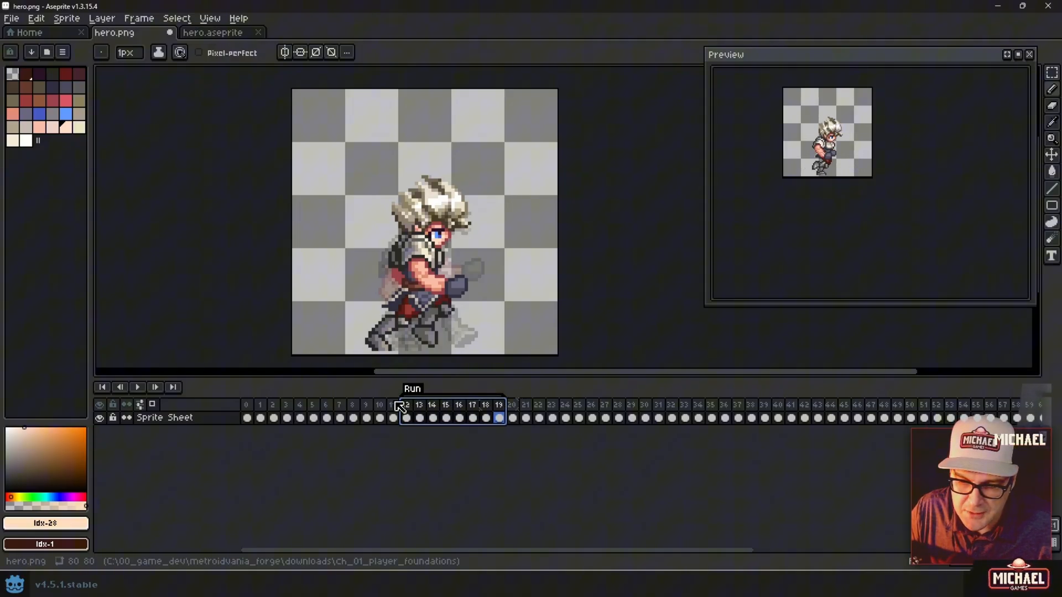
{"action": "left_click", "coordinate": [512, 405]}
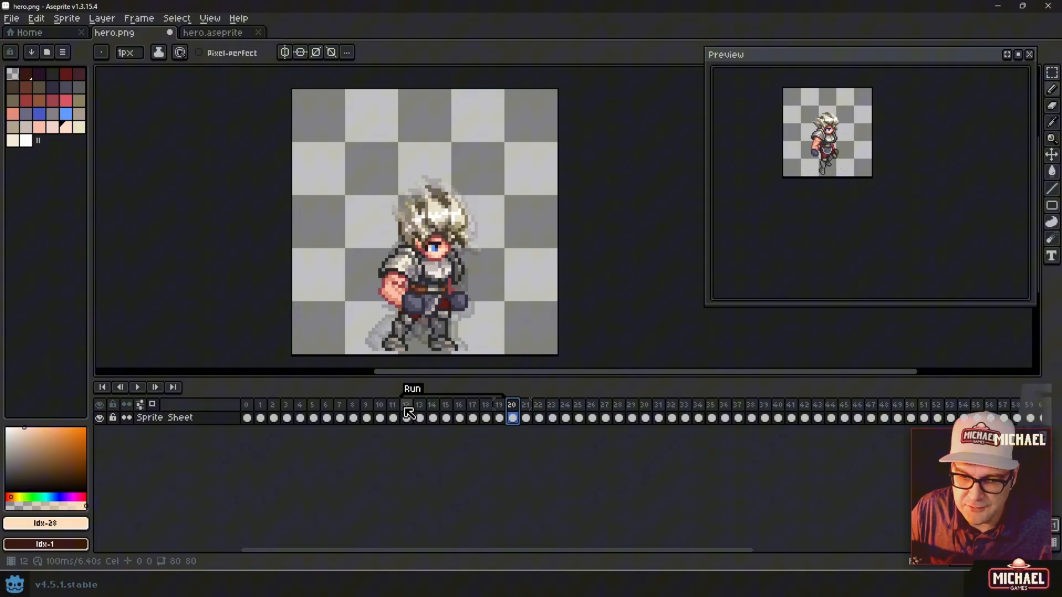
{"action": "left_click", "coordinate": [406, 405]}
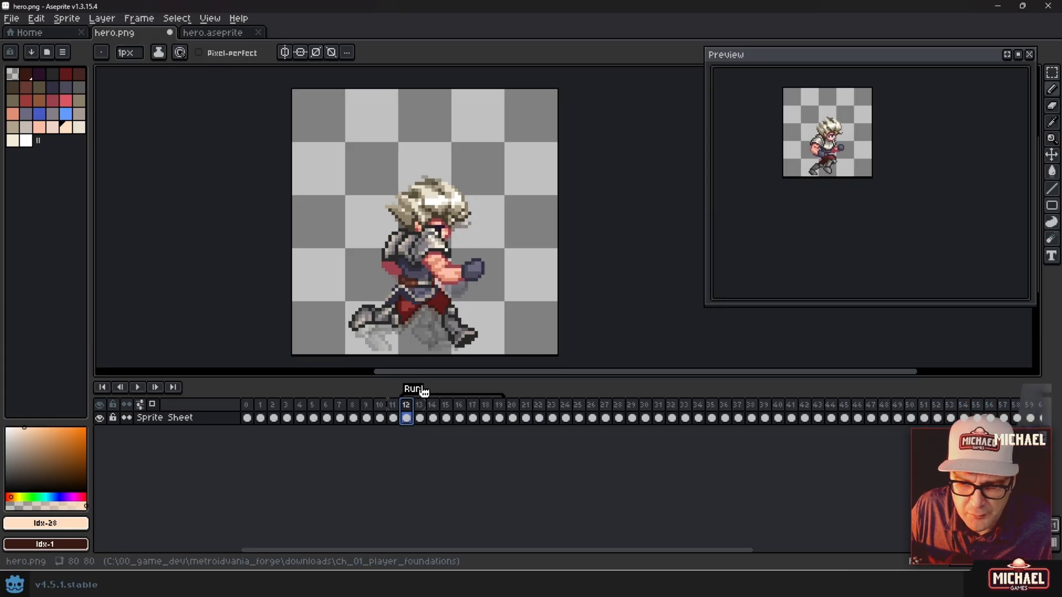
Save As hero.aseprite in the native aseprite format.
{"action": "left_click", "coordinate": [11, 17]}
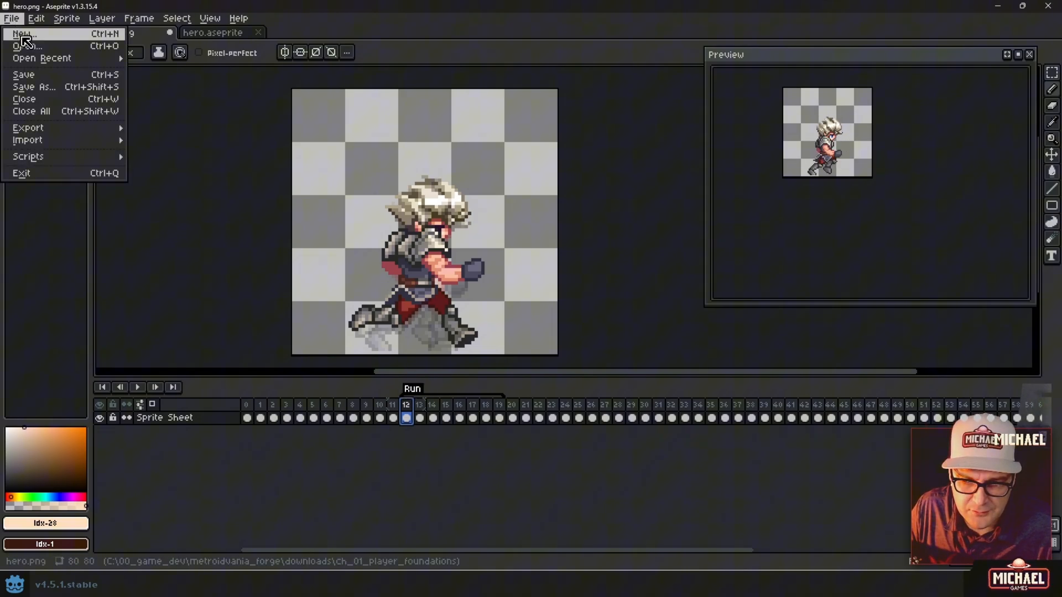
{"action": "left_click", "coordinate": [35, 86]}
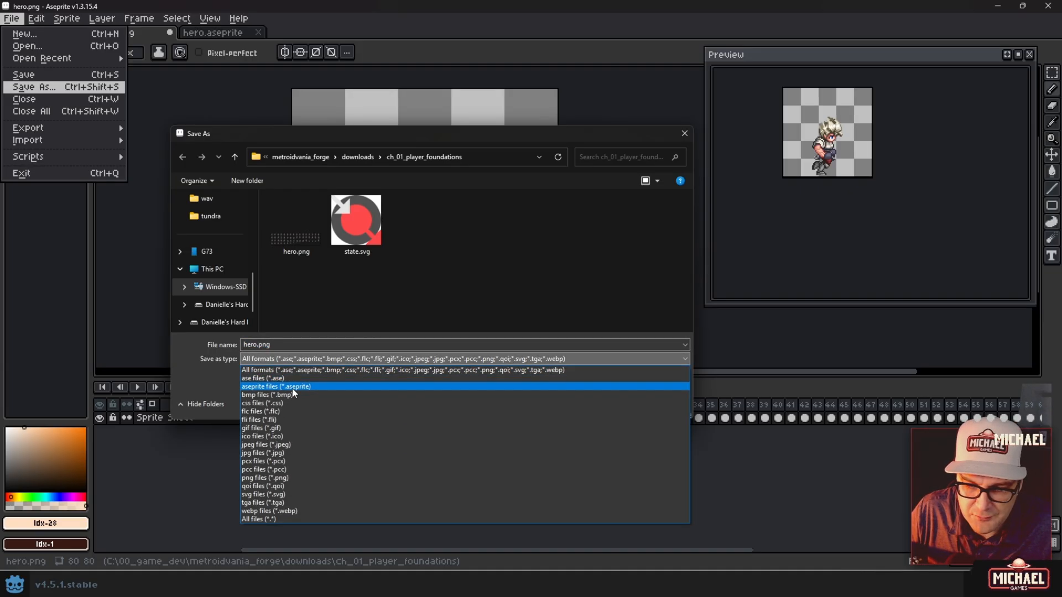
{"action": "left_click", "coordinate": [275, 386]}
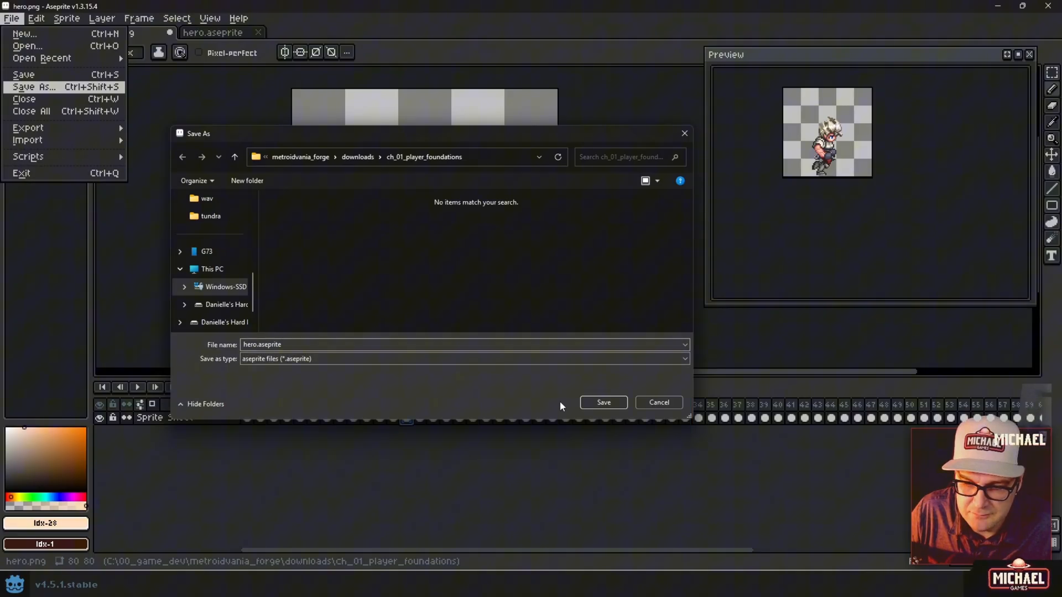
{"action": "left_click", "coordinate": [602, 403]}
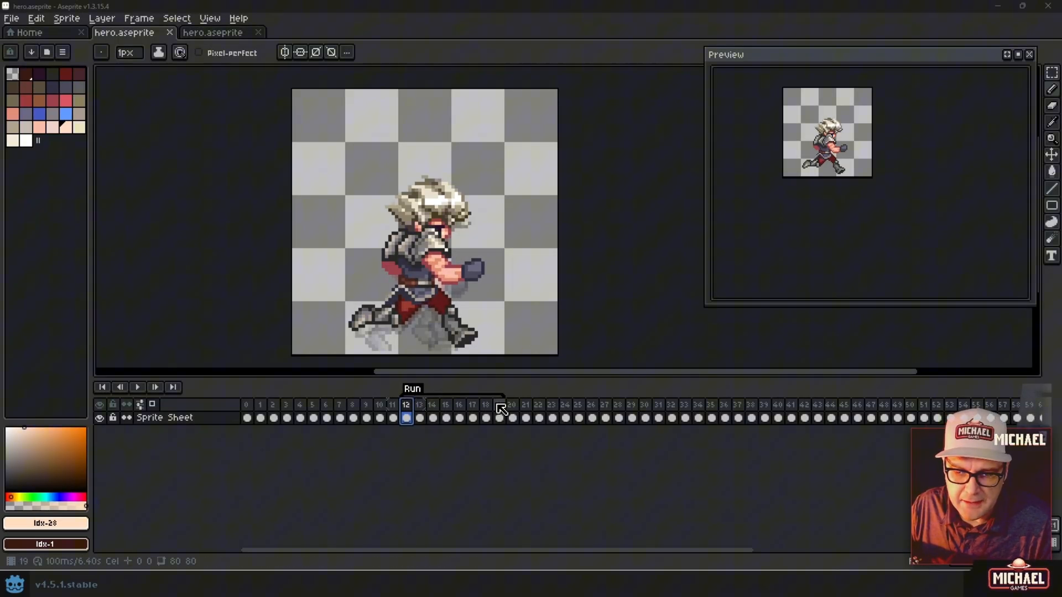
Inspect frames after Run and select the sword-attack frames for a new 'attack' tag.
{"action": "left_click", "coordinate": [512, 405]}
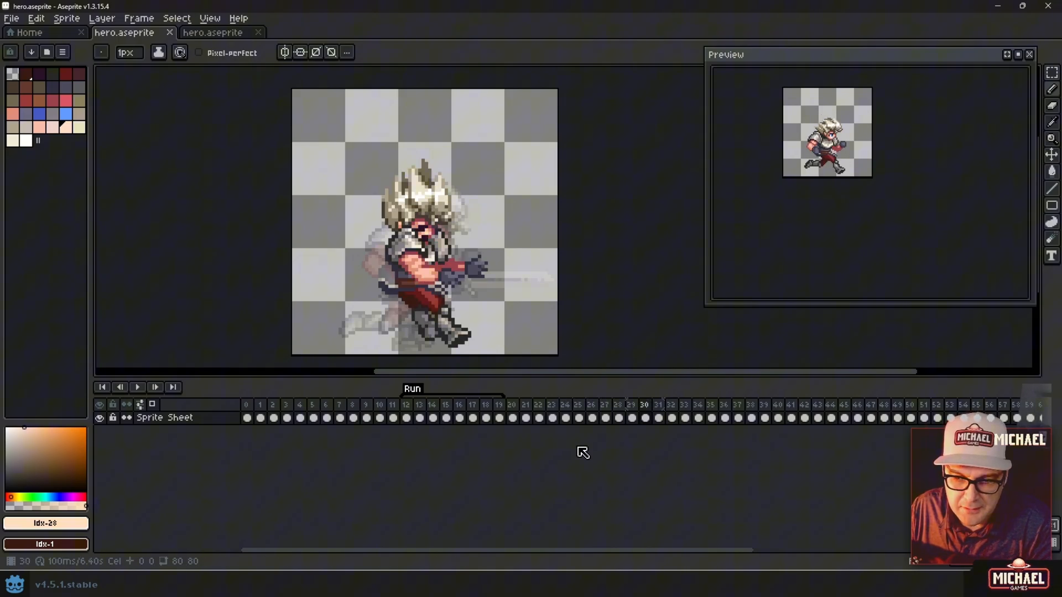
{"action": "left_click", "coordinate": [658, 405]}
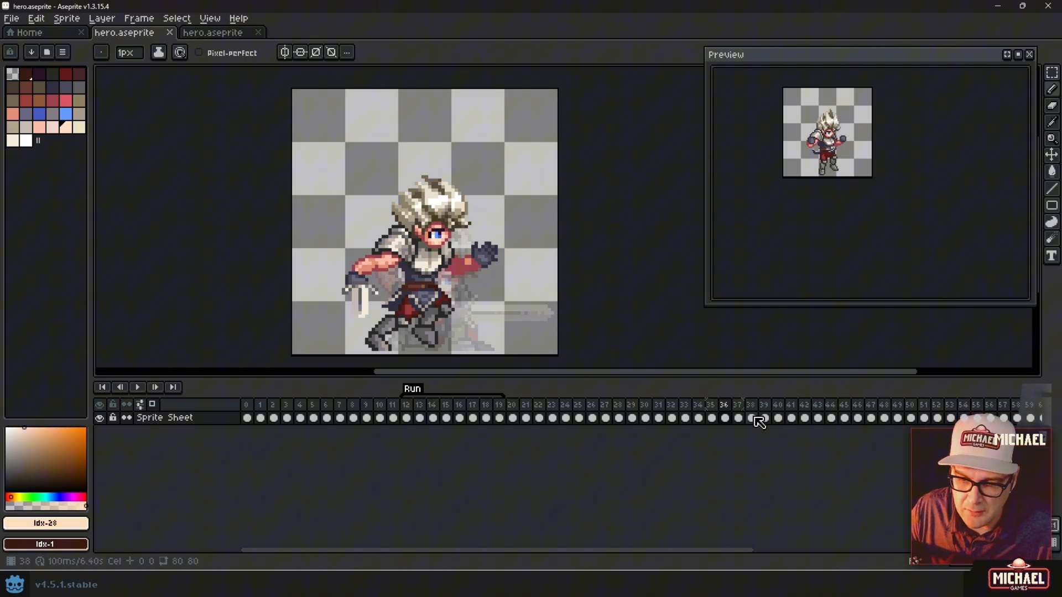
{"action": "left_click", "coordinate": [666, 405]}
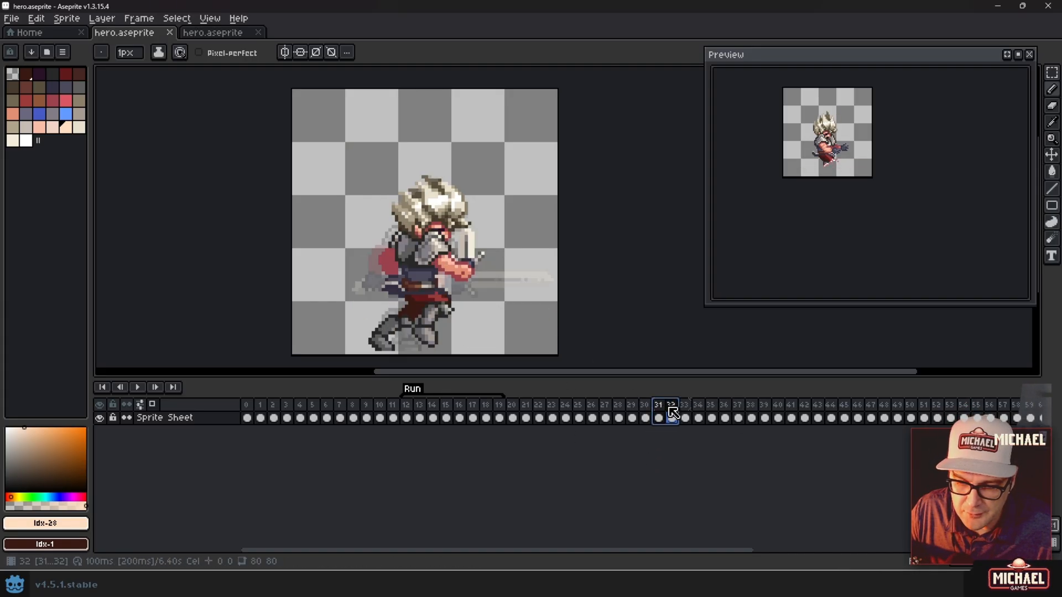
{"action": "right_click", "coordinate": [670, 413]}
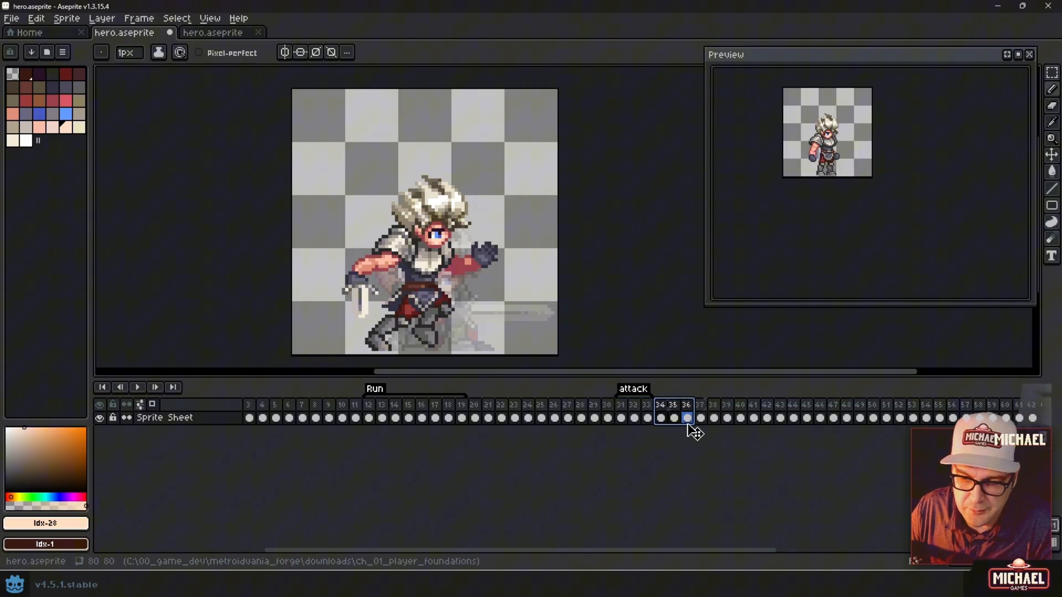
Check the frames covered by the attack tag and the sheet's last frames.
{"action": "left_click", "coordinate": [699, 418]}
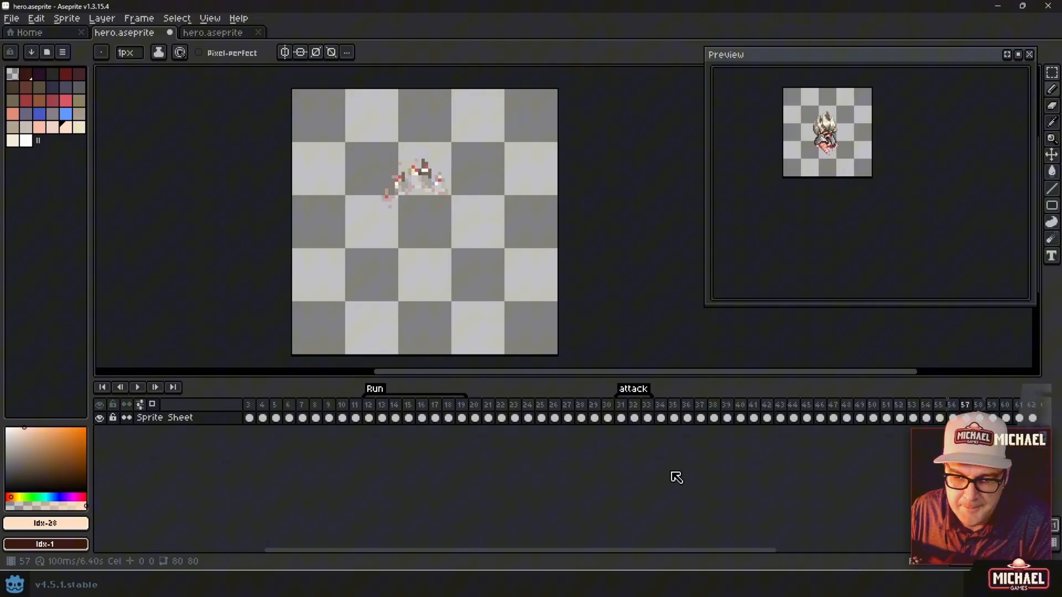
{"action": "left_click", "coordinate": [246, 404]}
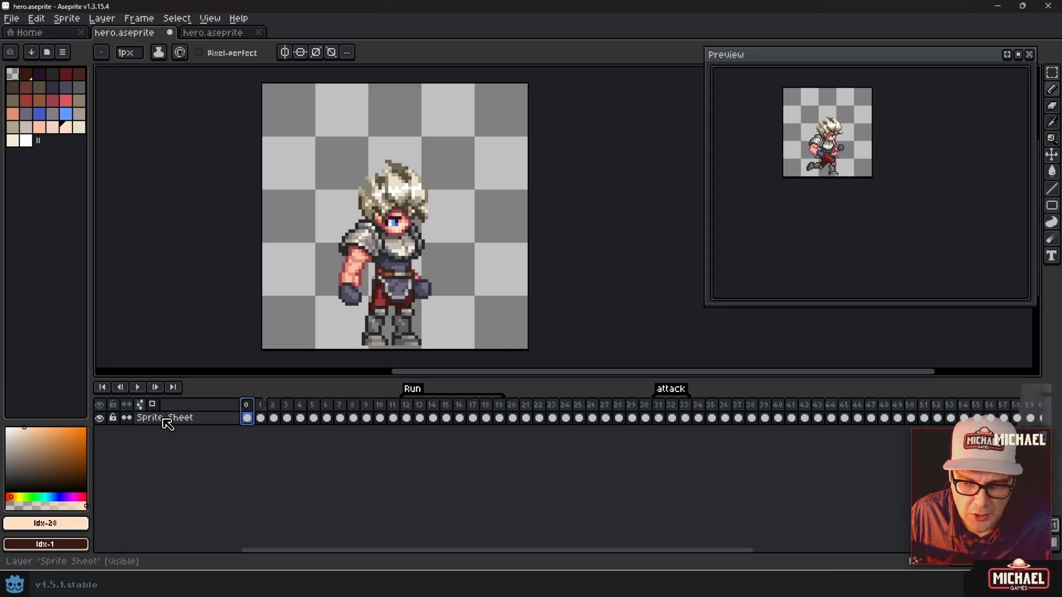
{"action": "right_click", "coordinate": [164, 417]}
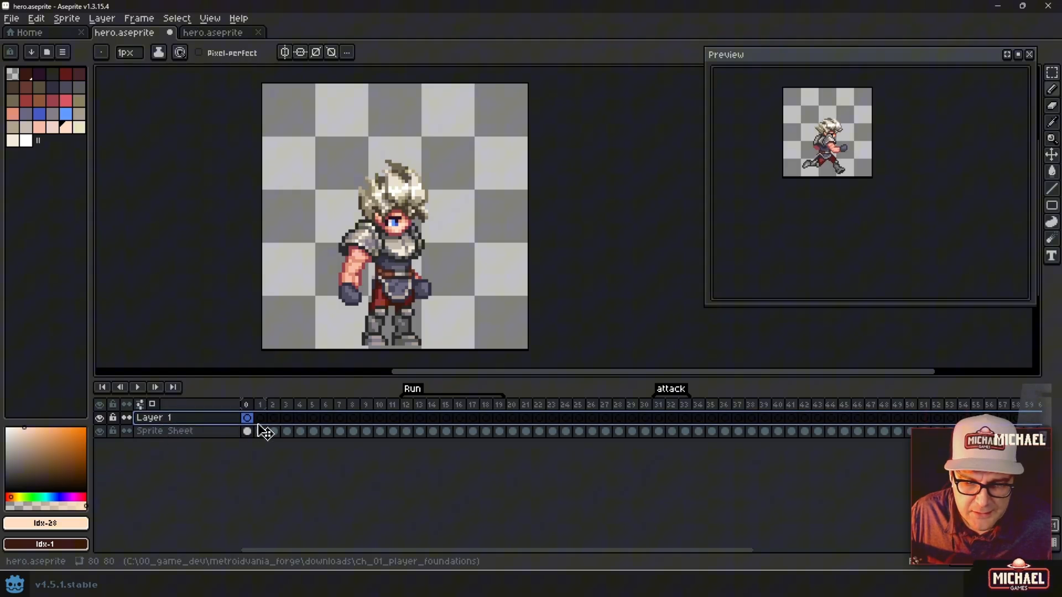
{"action": "left_click", "coordinate": [162, 430]}
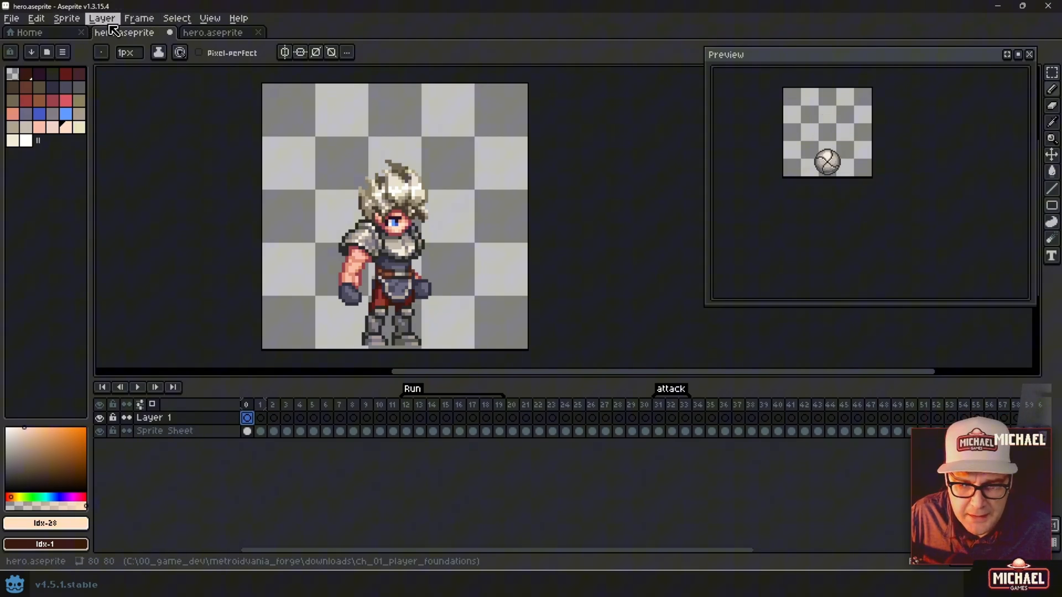
Switch to the layered hero document, select the Arm Back, Legs and Arm Front layers, and jump to the first Idle frame.
{"action": "left_click", "coordinate": [212, 32]}
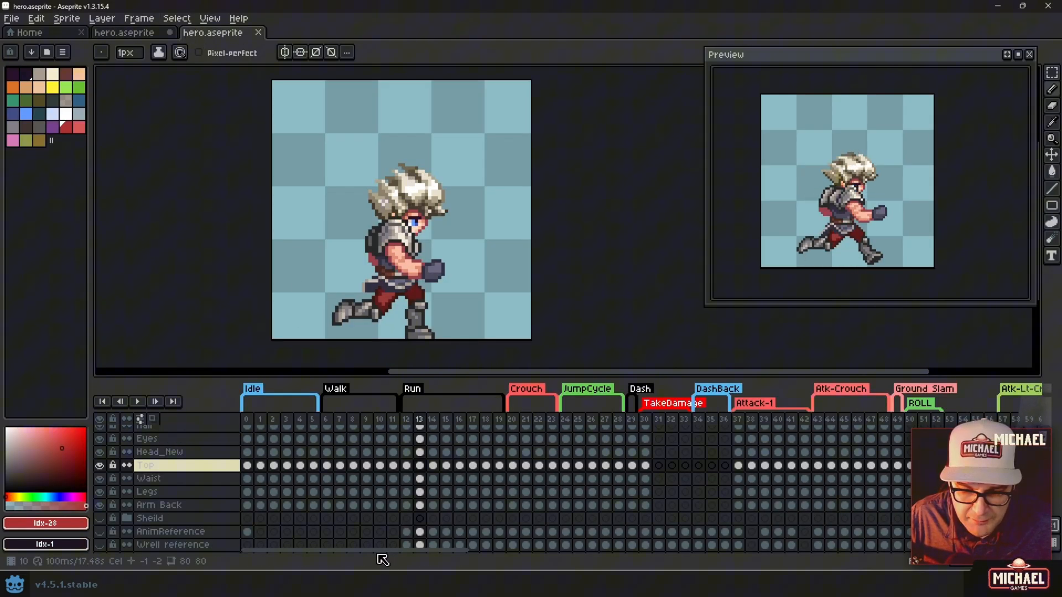
{"action": "left_click", "coordinate": [159, 505]}
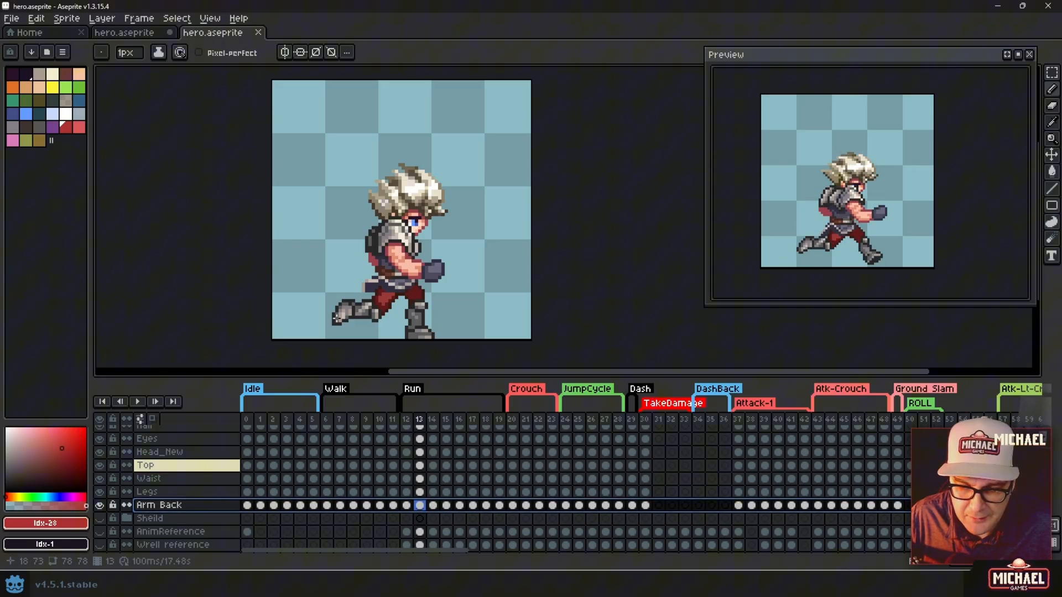
{"action": "left_click", "coordinate": [146, 491]}
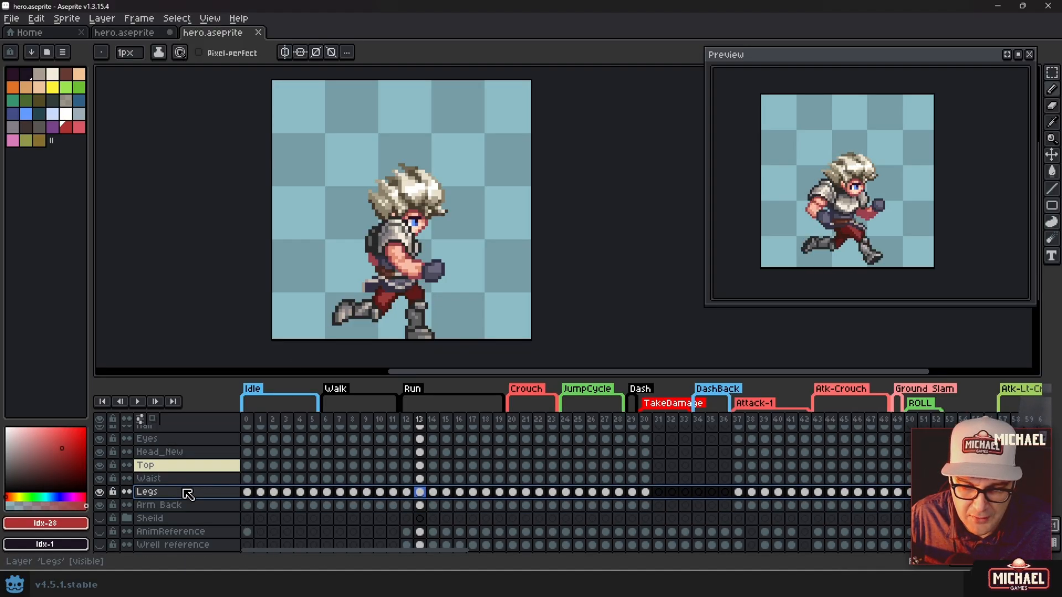
{"action": "left_click", "coordinate": [145, 465]}
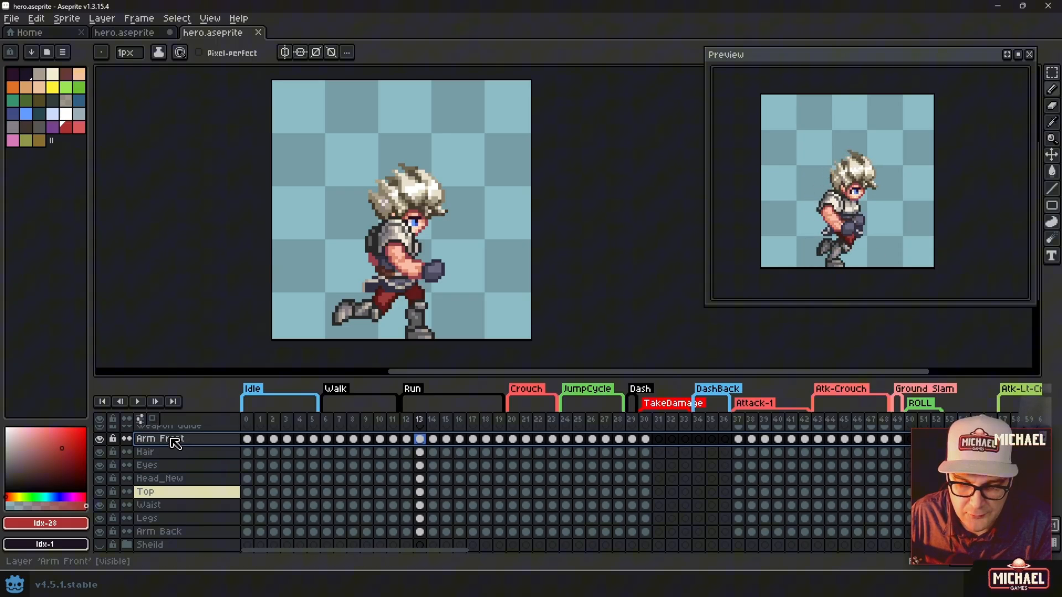
{"action": "left_click", "coordinate": [247, 438]}
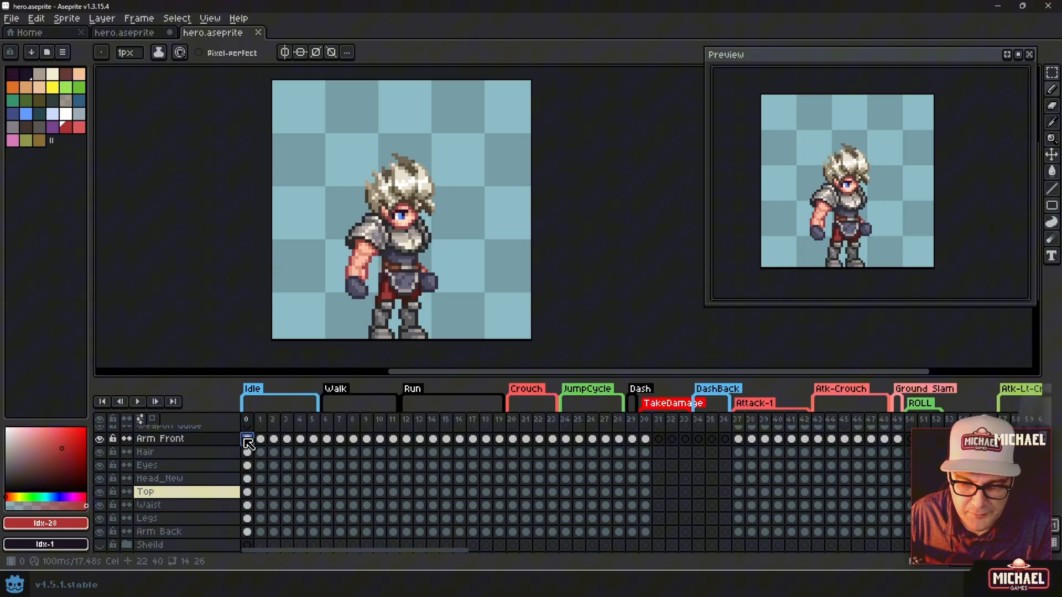
Hide the body layers to view the Arm Front and then the Eyes layers on their own.
{"action": "left_click", "coordinate": [98, 491]}
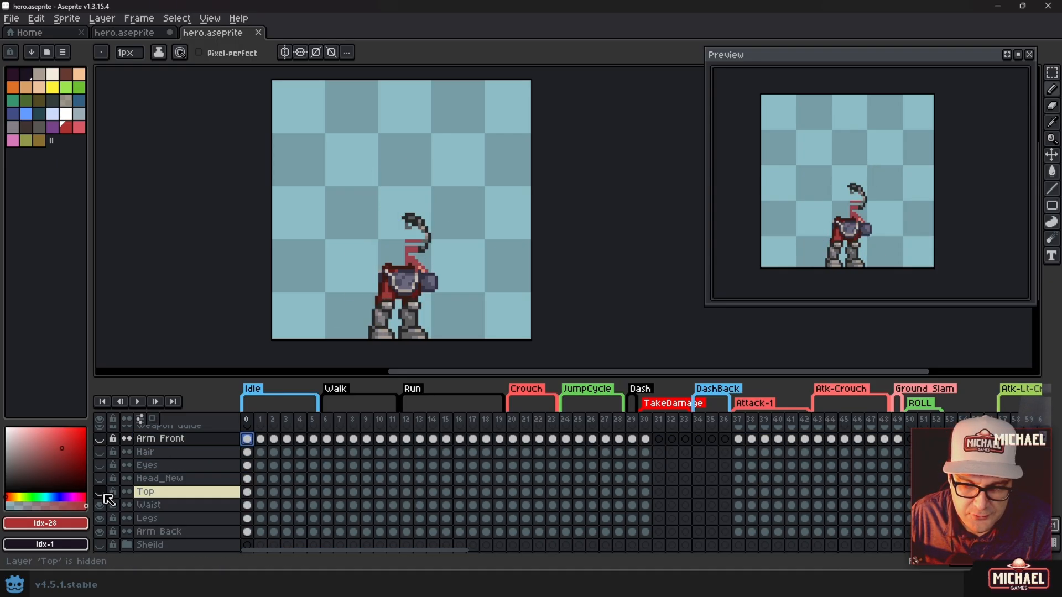
{"action": "left_click", "coordinate": [98, 479]}
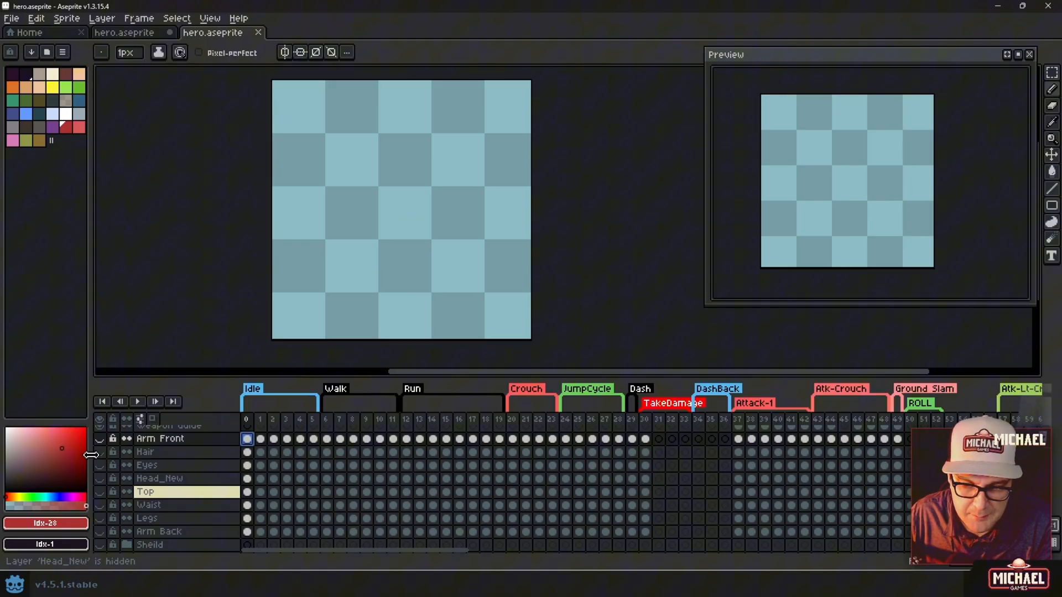
{"action": "left_click", "coordinate": [99, 439]}
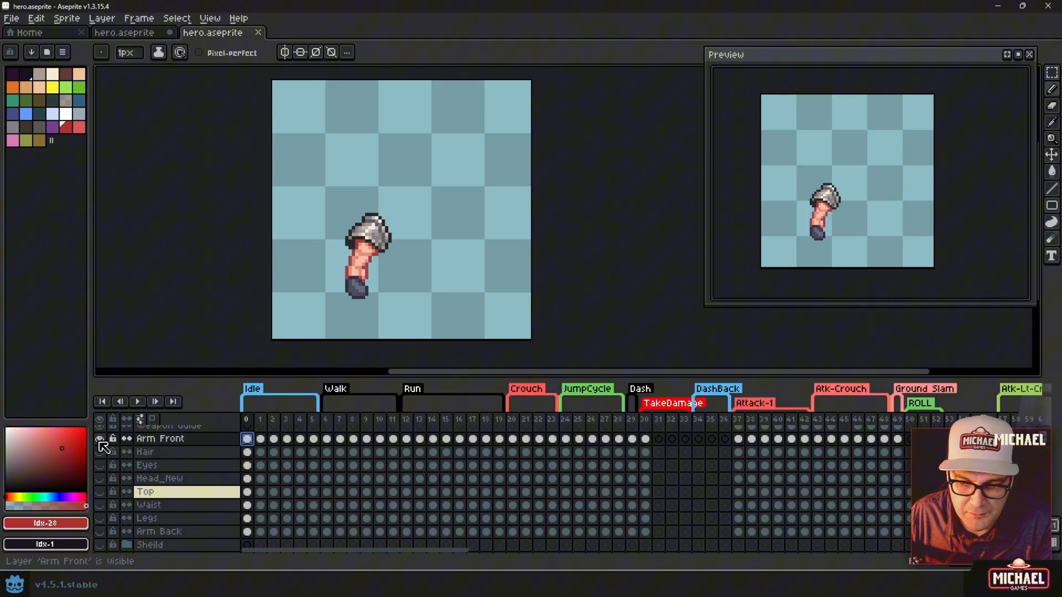
{"action": "left_click", "coordinate": [98, 451]}
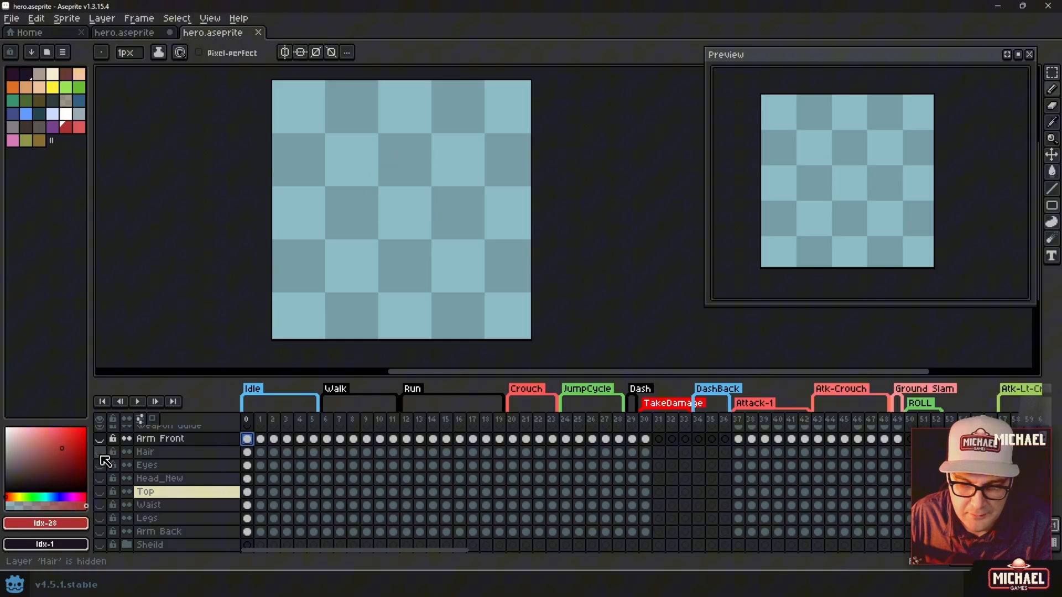
{"action": "left_click", "coordinate": [99, 477]}
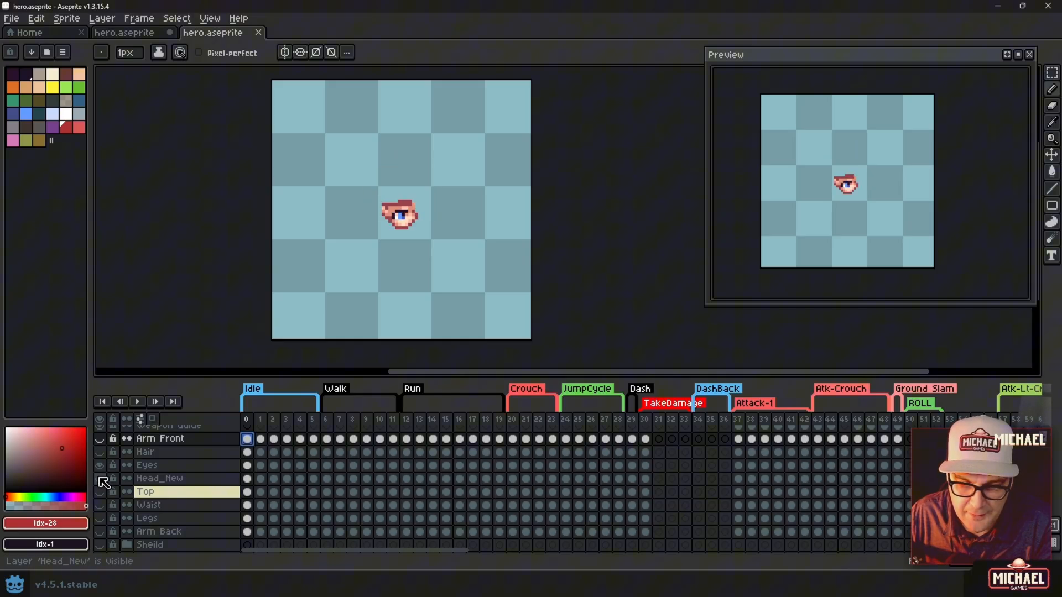
Show the arm, hair, head, Top and Arm Back layers in turn until the whole hero is visible again.
{"action": "left_click", "coordinate": [98, 442]}
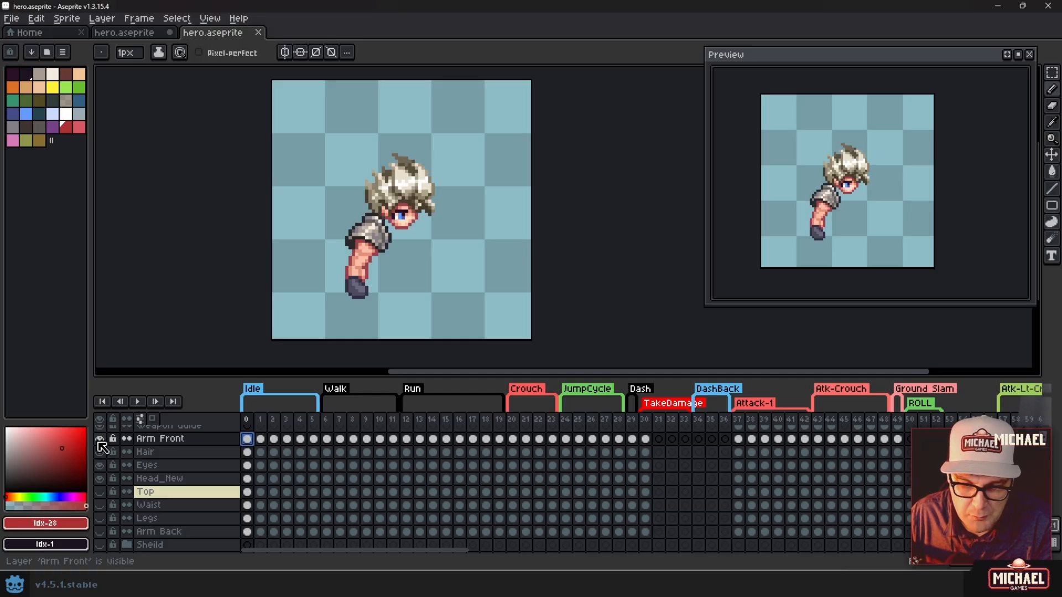
{"action": "left_click", "coordinate": [98, 491]}
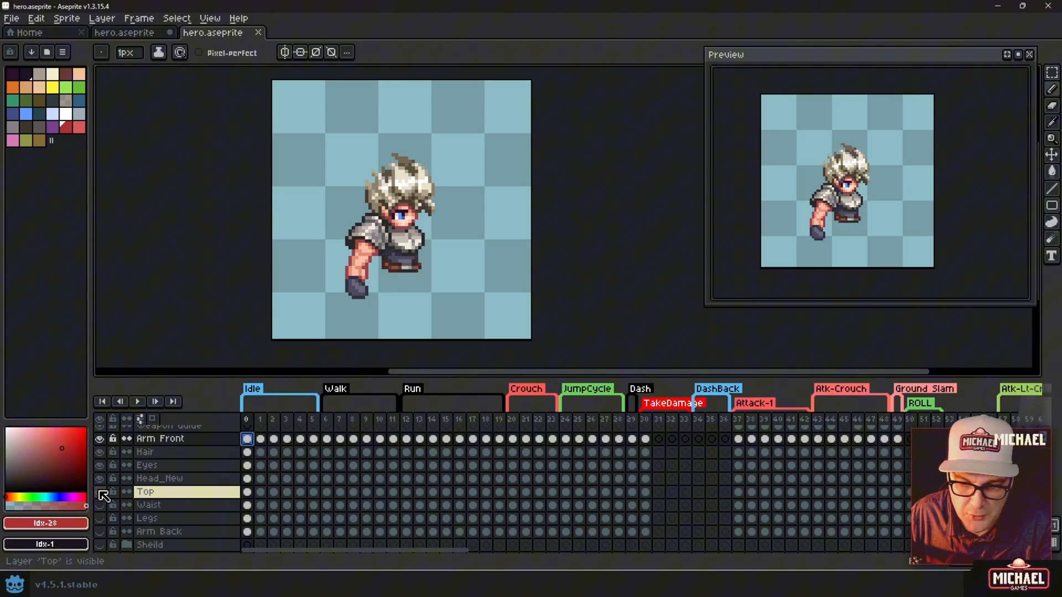
{"action": "left_click", "coordinate": [98, 504]}
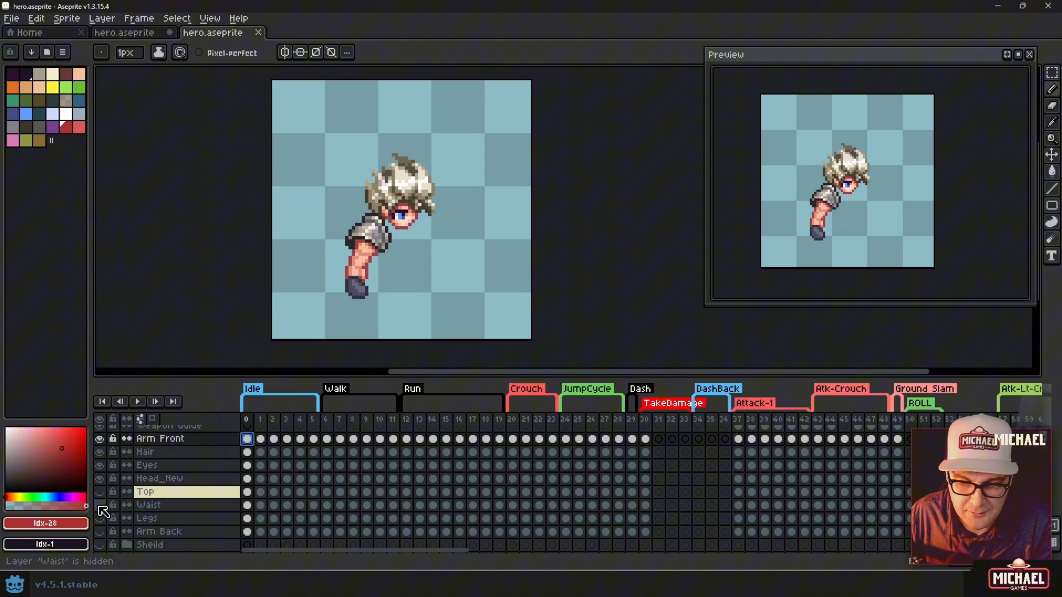
{"action": "left_click", "coordinate": [98, 531]}
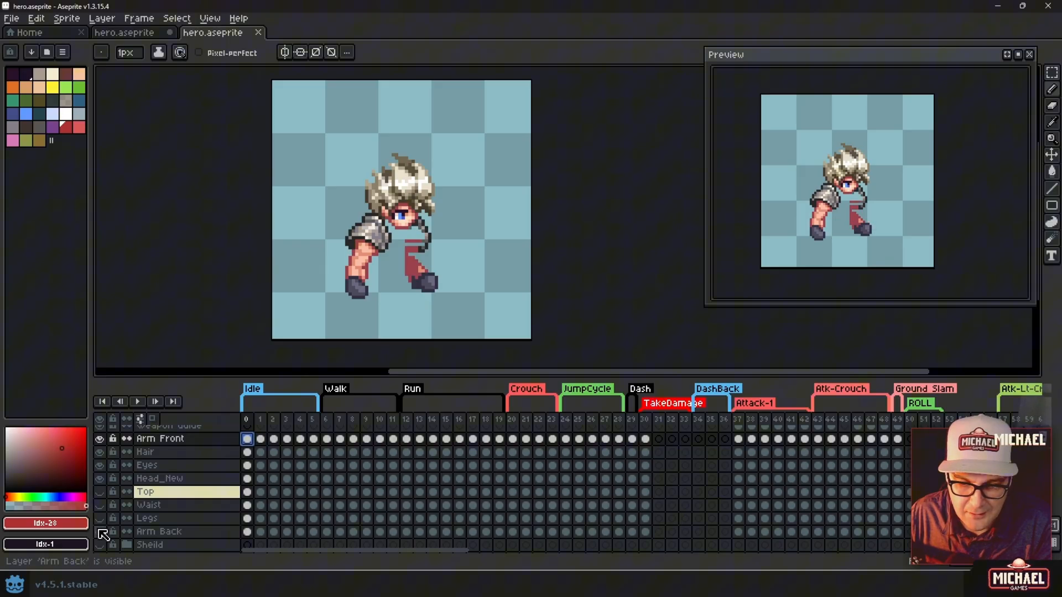
{"action": "left_click", "coordinate": [99, 517]}
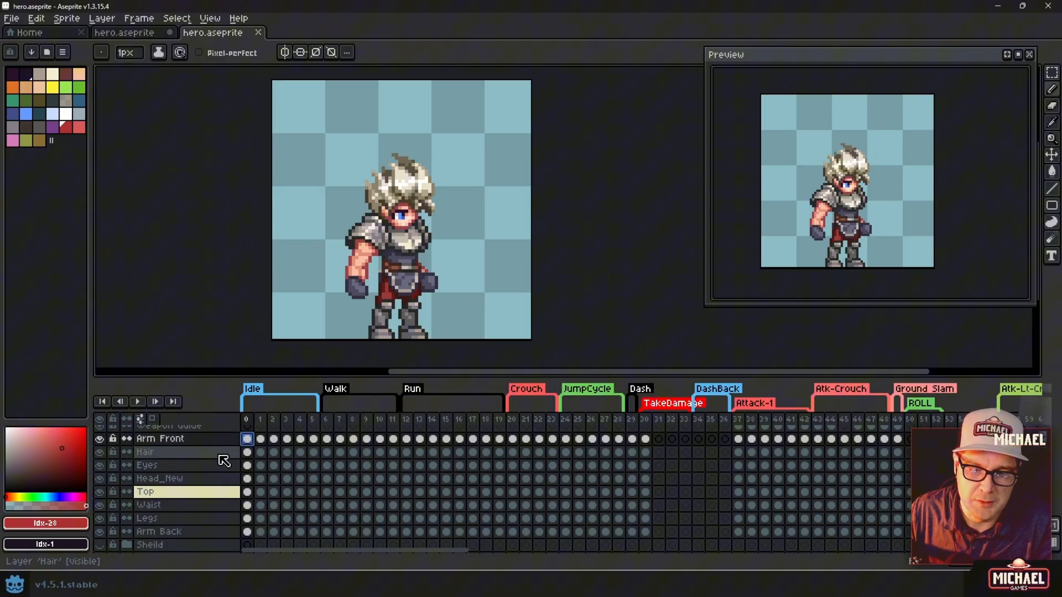
{"action": "left_click", "coordinate": [159, 439]}
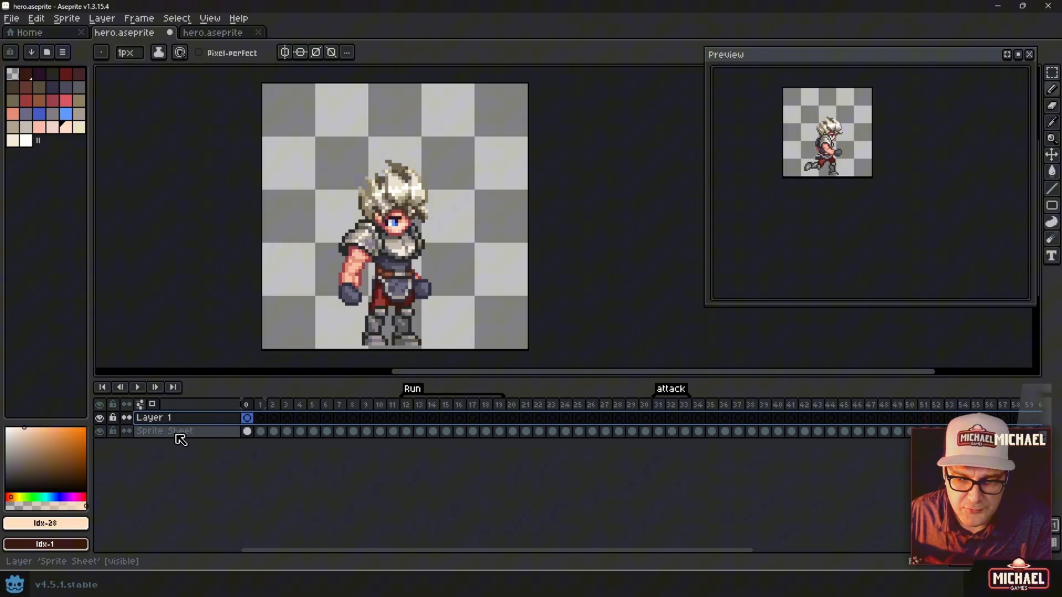
Check the Sprite Sheet layer in the single-layer hero document and leave it hidden under Layer 1.
{"action": "double_click", "coordinate": [162, 431]}
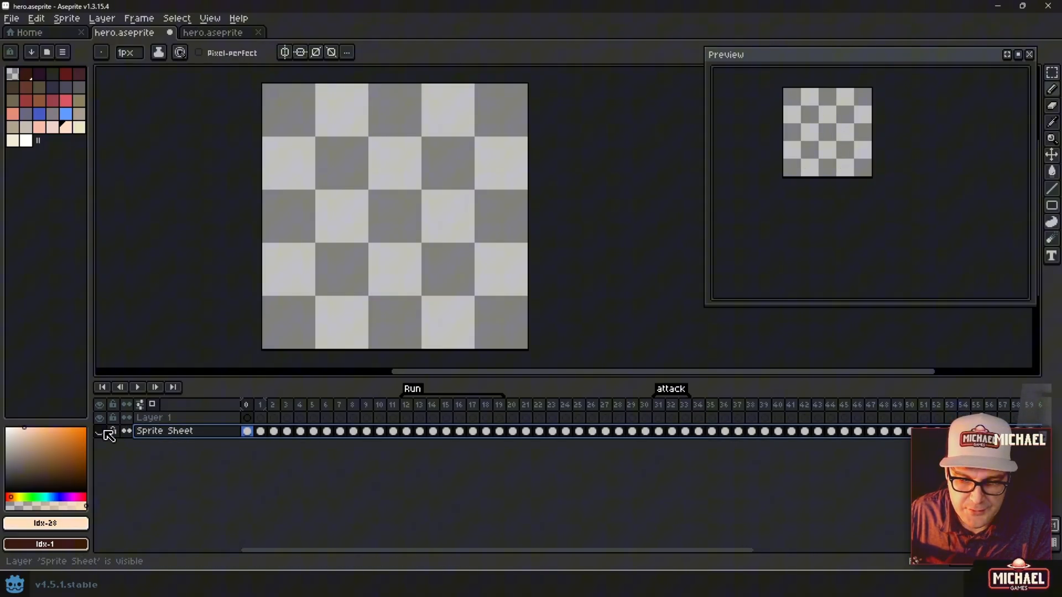
{"action": "left_click", "coordinate": [113, 430]}
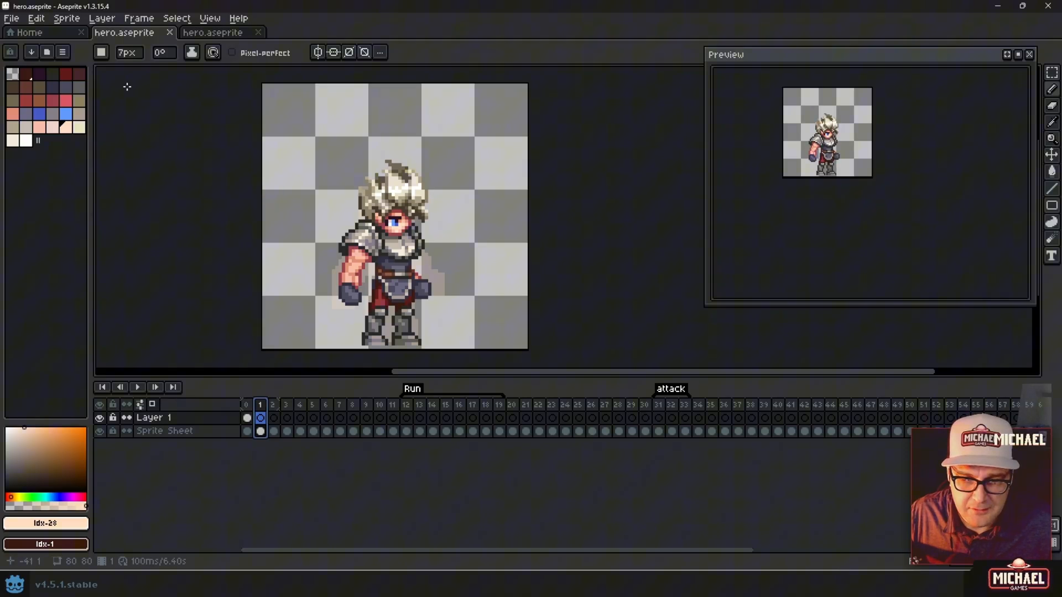
Start a sprite sheet export from the File menu and move its settings panel off the preview.
{"action": "left_click", "coordinate": [11, 17]}
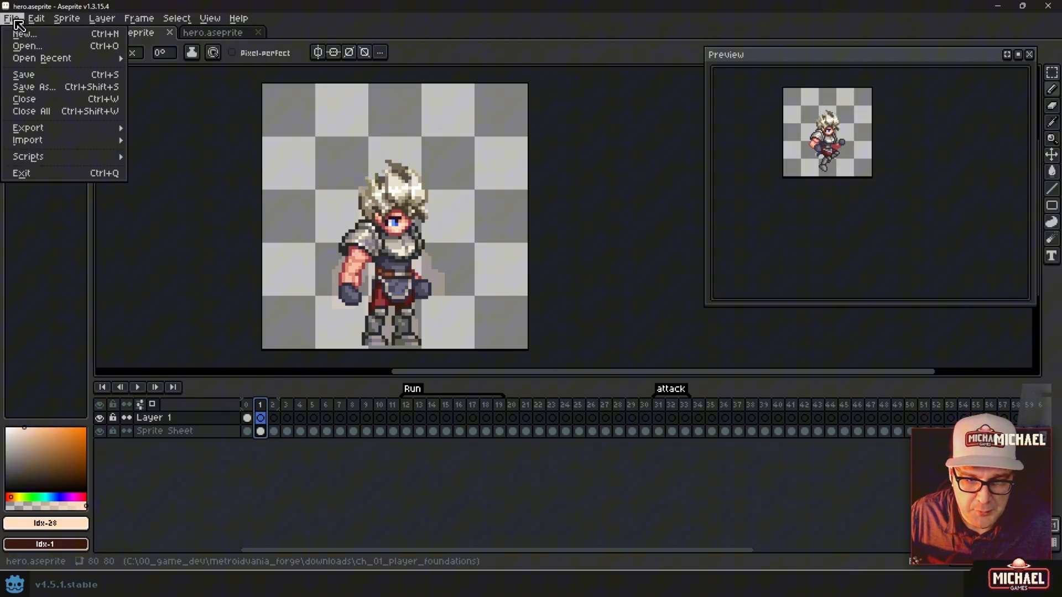
{"action": "left_click", "coordinate": [28, 127]}
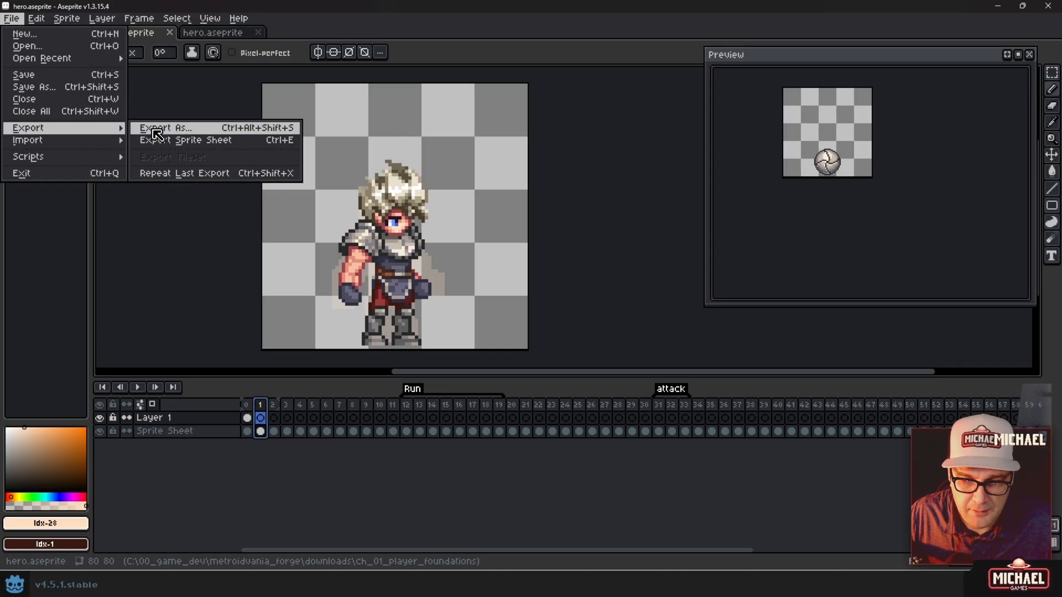
{"action": "left_click", "coordinate": [186, 139]}
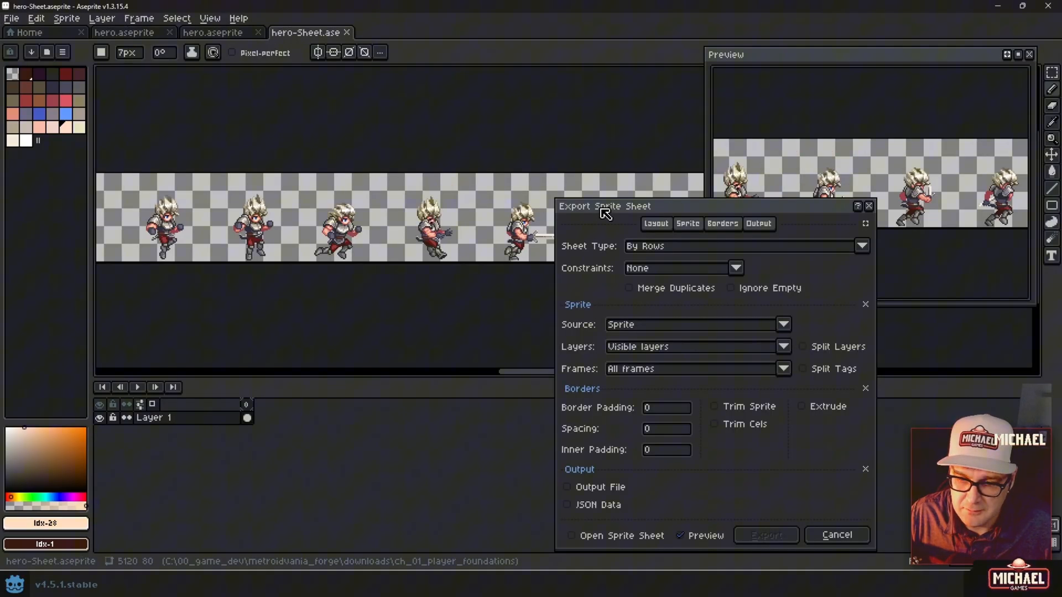
{"action": "left_click_drag", "start_coordinate": [605, 206], "coordinate": [483, 293]}
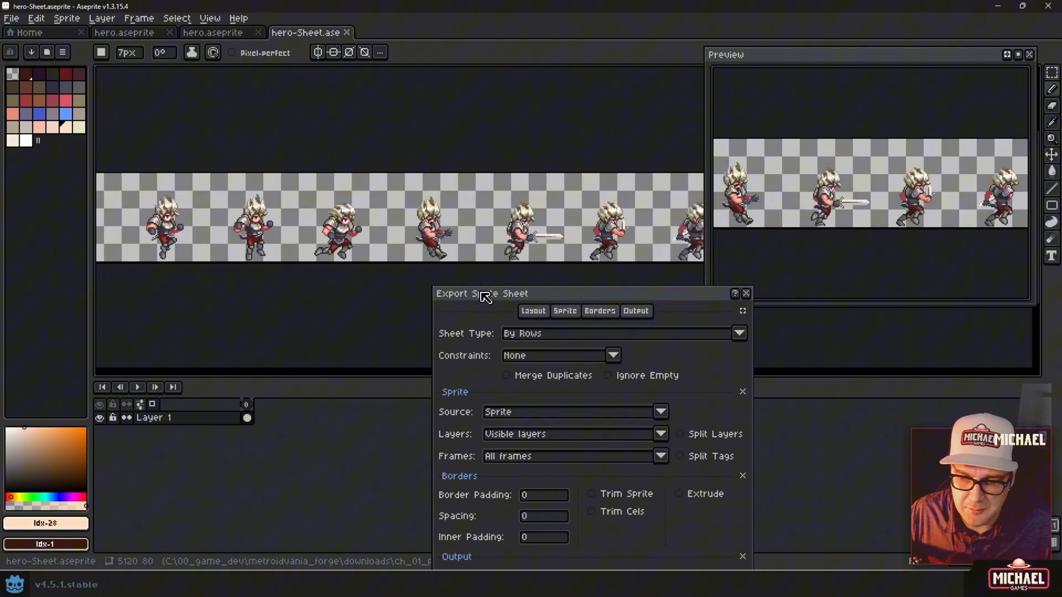
{"action": "left_click_drag", "start_coordinate": [483, 293], "coordinate": [486, 292]}
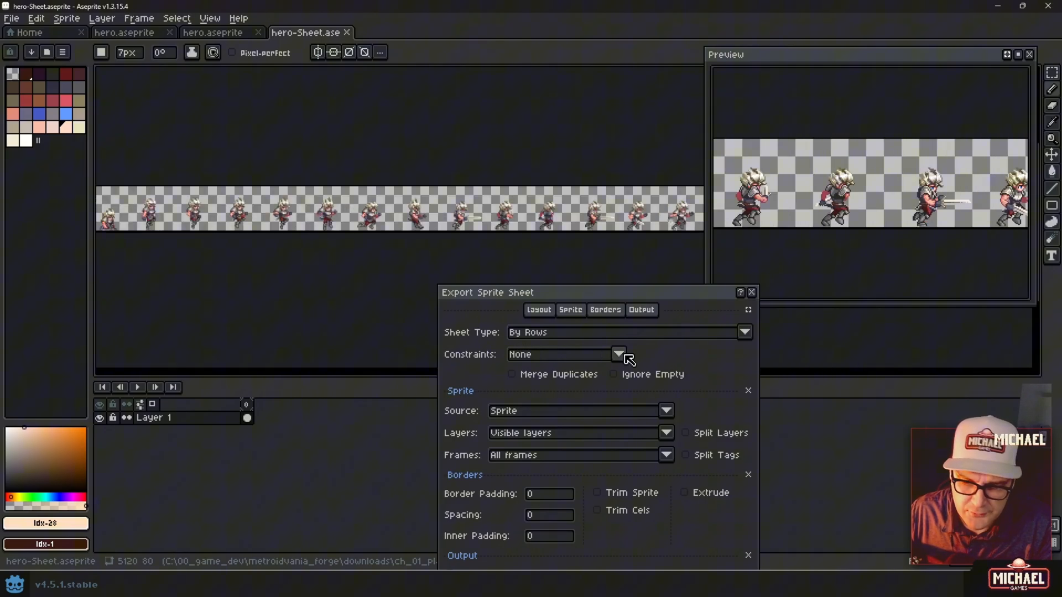
Set the sheet type to lay the frames out By Rows.
{"action": "left_click", "coordinate": [617, 354]}
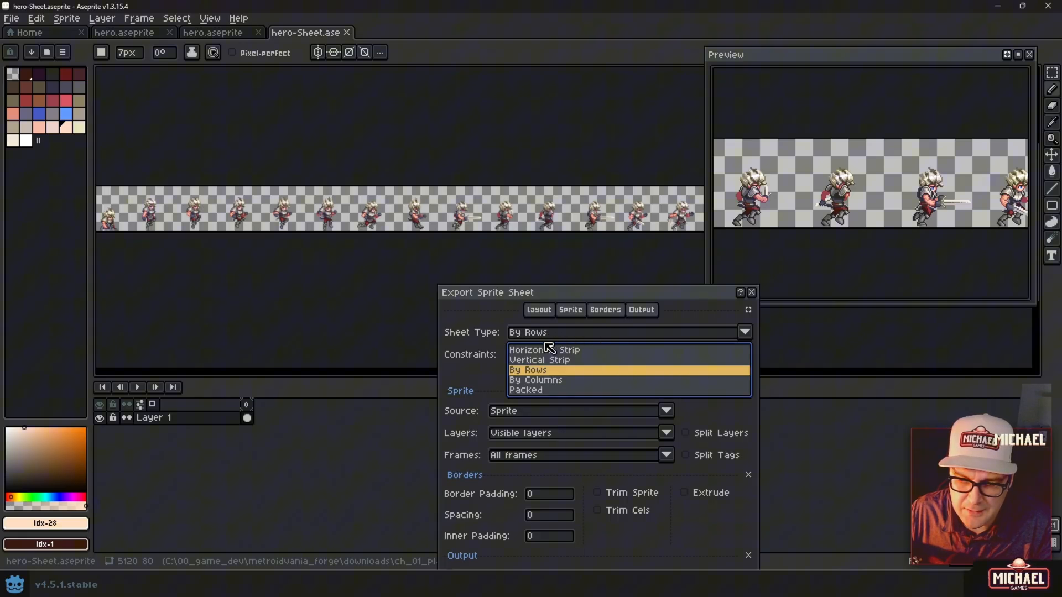
{"action": "mouse_move", "coordinate": [553, 353]}
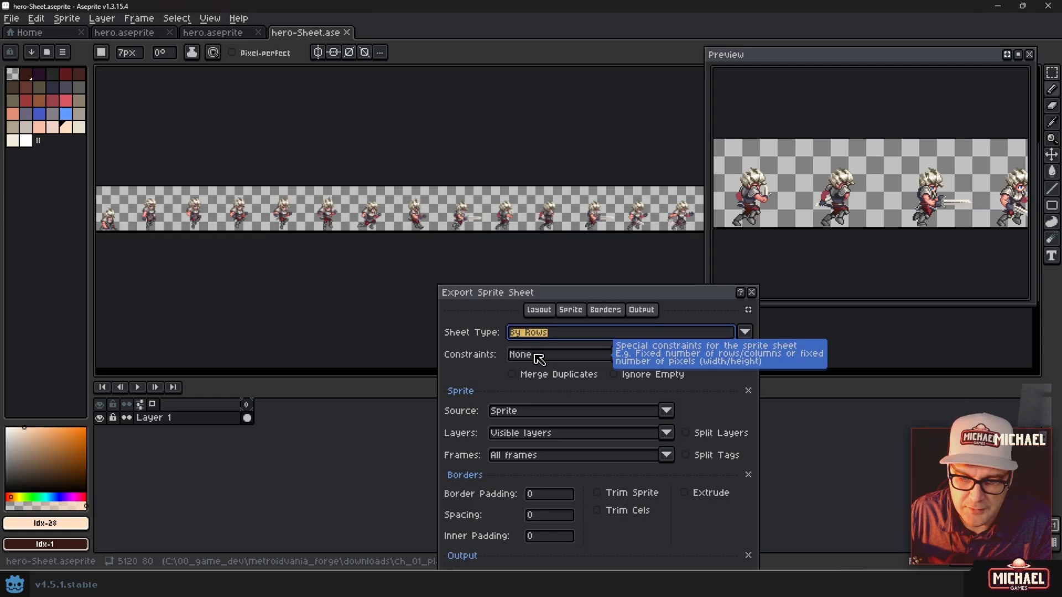
{"action": "mouse_move", "coordinate": [478, 370]}
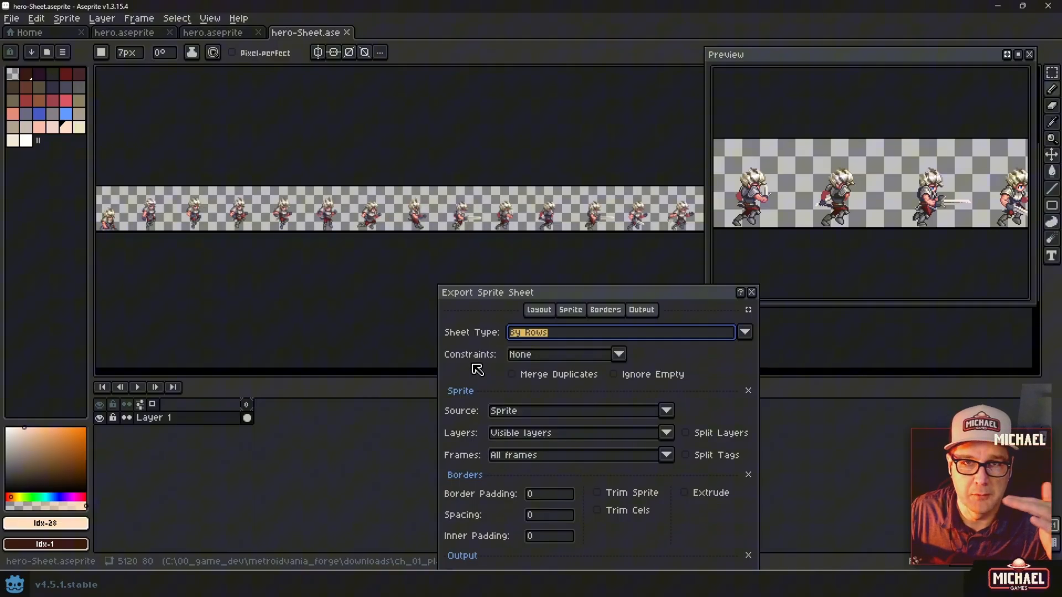
{"action": "mouse_move", "coordinate": [537, 348]}
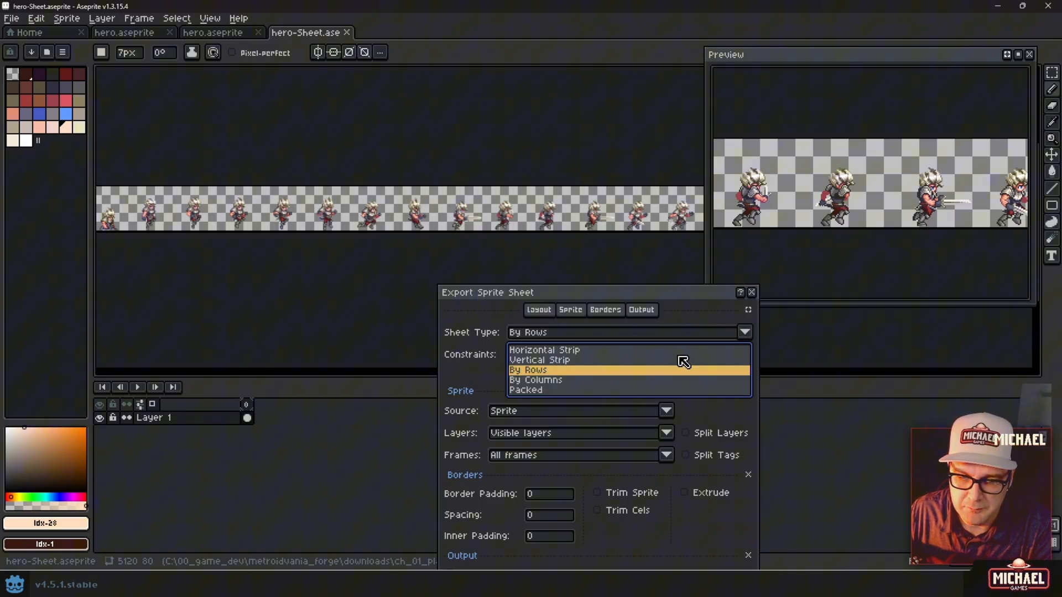
{"action": "left_click", "coordinate": [535, 380]}
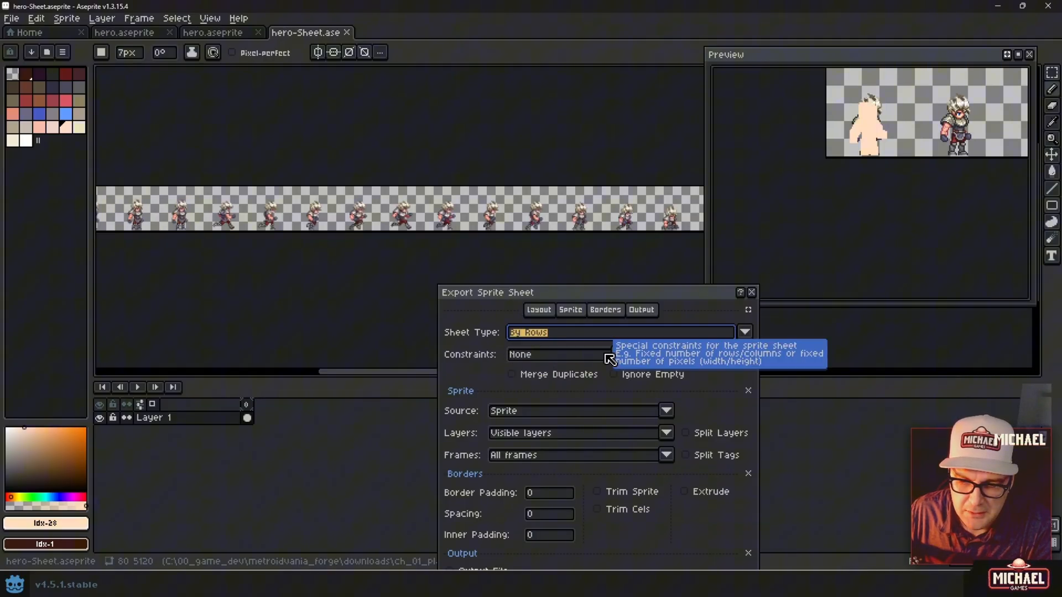
Constrain the sheet to a fixed 16 columns and export only the visible layers.
{"action": "left_click", "coordinate": [617, 353]}
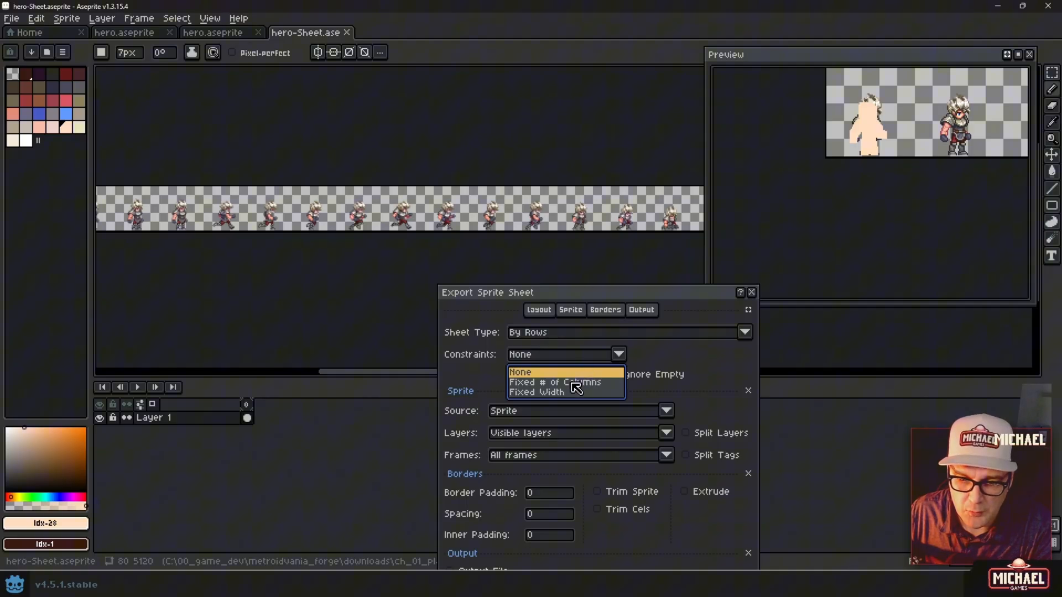
{"action": "left_click", "coordinate": [554, 382]}
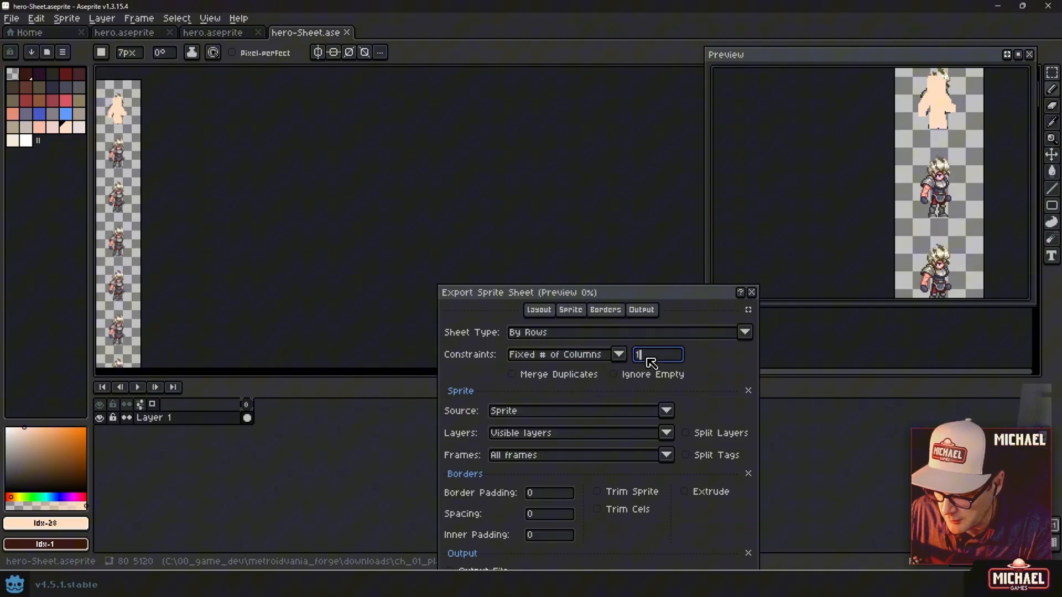
{"action": "type", "text": "16"}
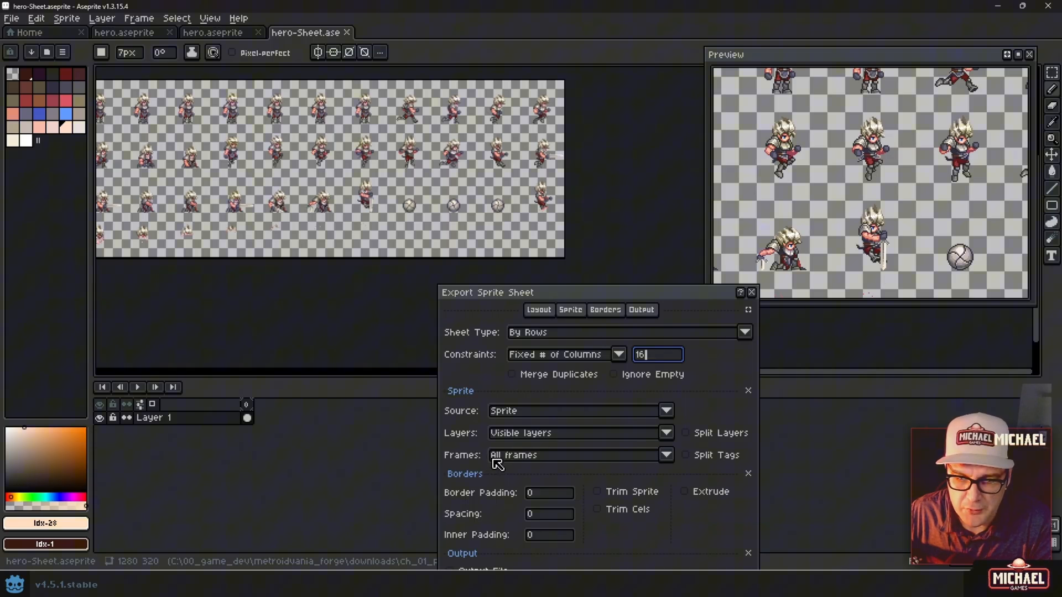
{"action": "mouse_move", "coordinate": [466, 386]}
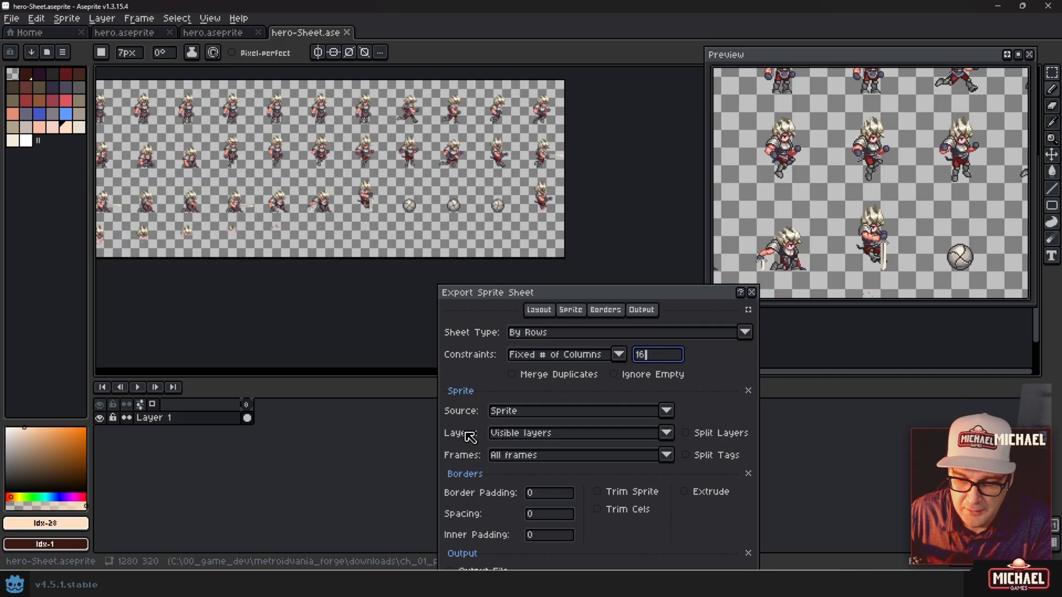
{"action": "left_click", "coordinate": [666, 432]}
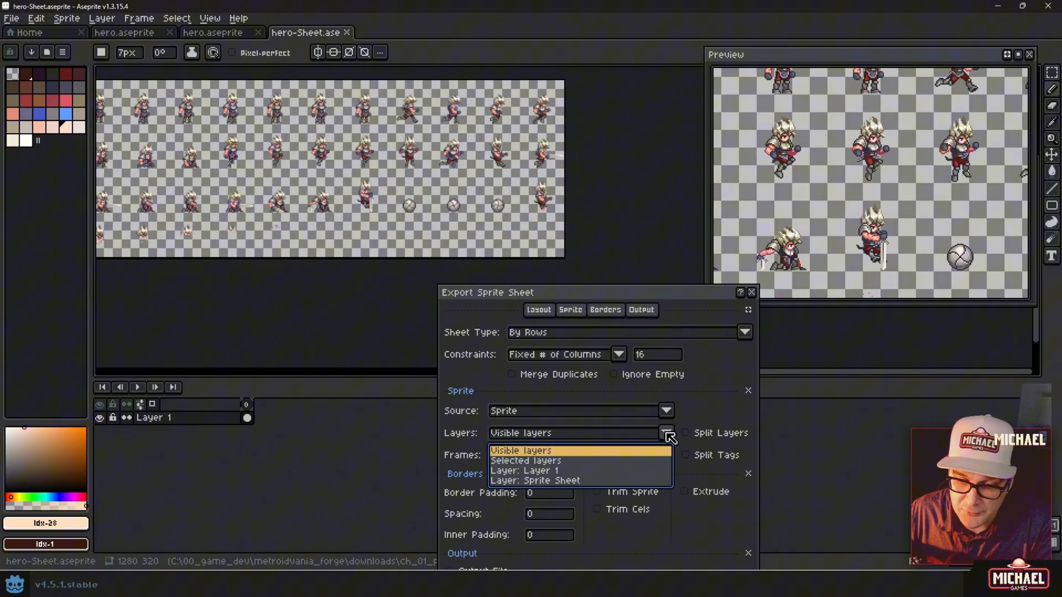
{"action": "mouse_move", "coordinate": [564, 437]}
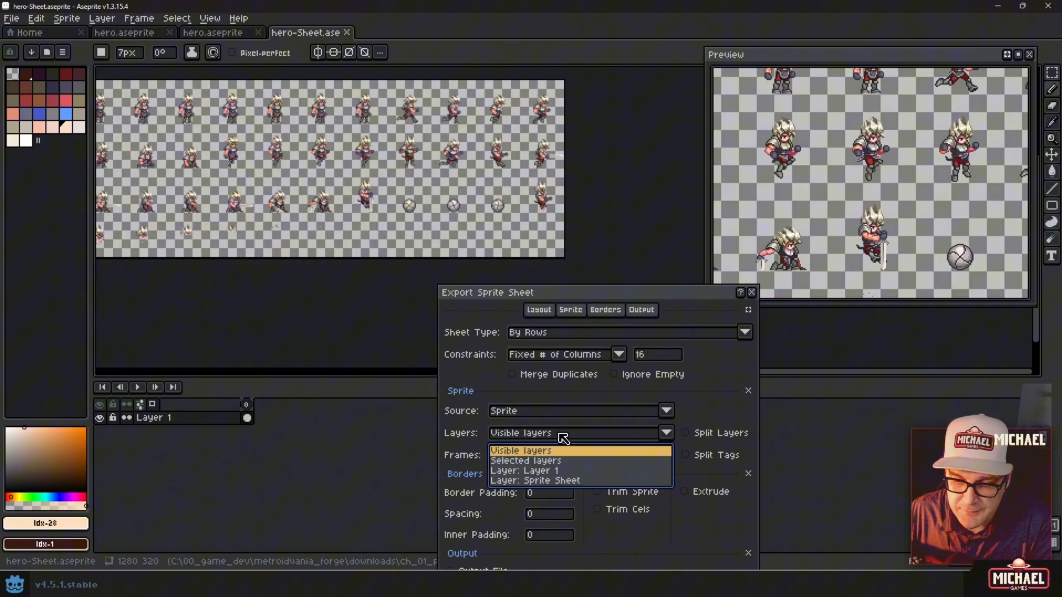
{"action": "left_click", "coordinate": [520, 450]}
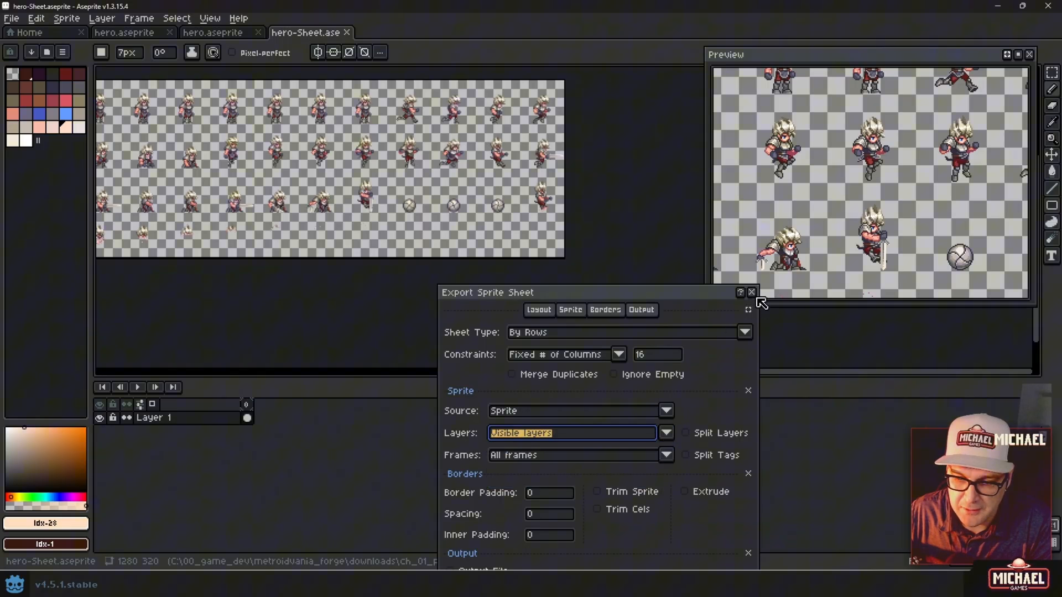
Leave the export settings and toggle the Sprite Sheet reference layer's visibility in hero.aseprite.
{"action": "left_click", "coordinate": [751, 292]}
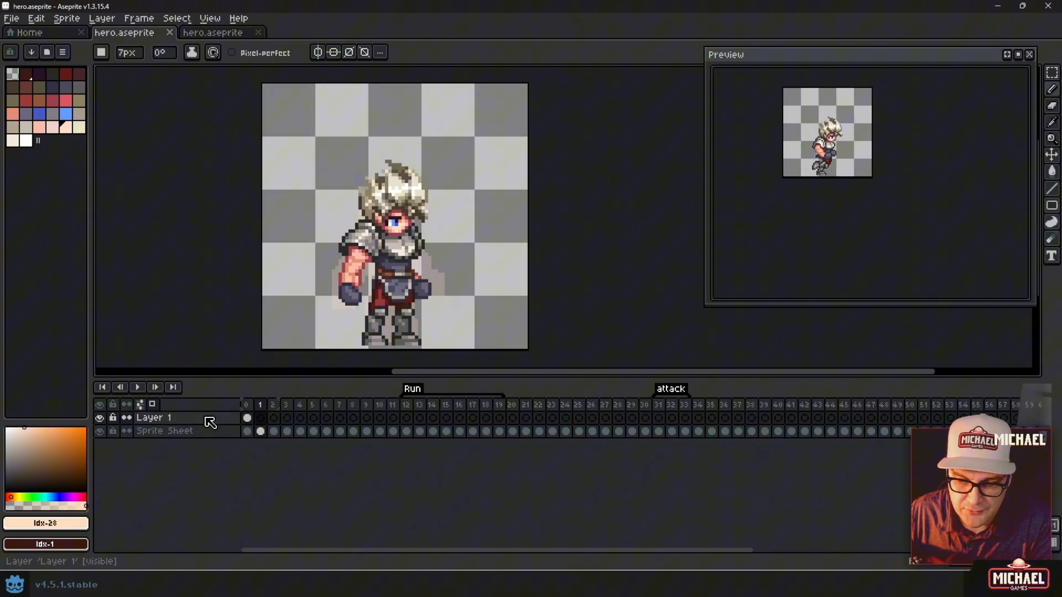
{"action": "left_click", "coordinate": [98, 431]}
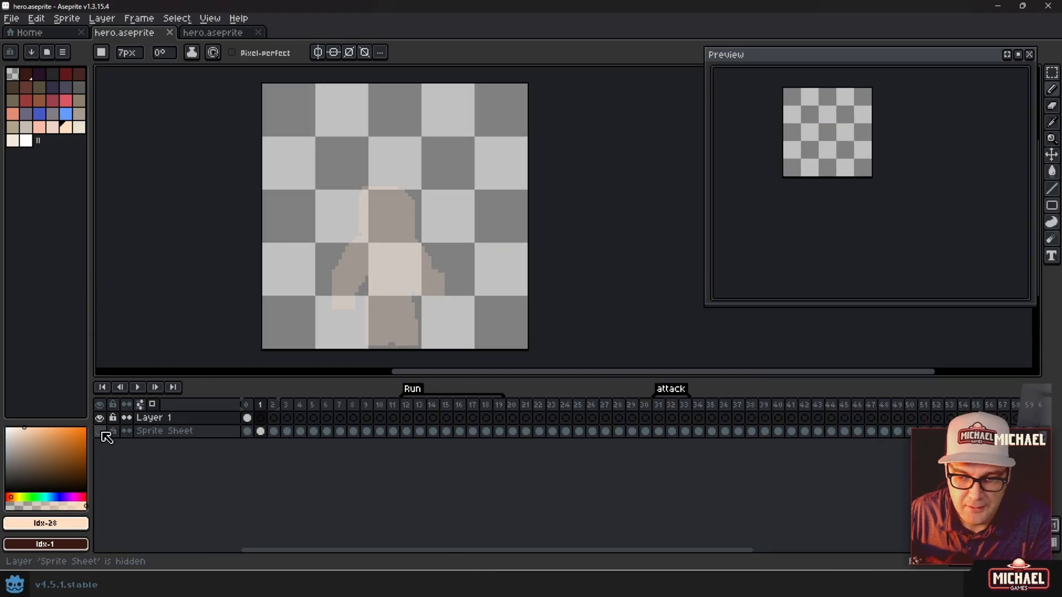
{"action": "left_click", "coordinate": [99, 431]}
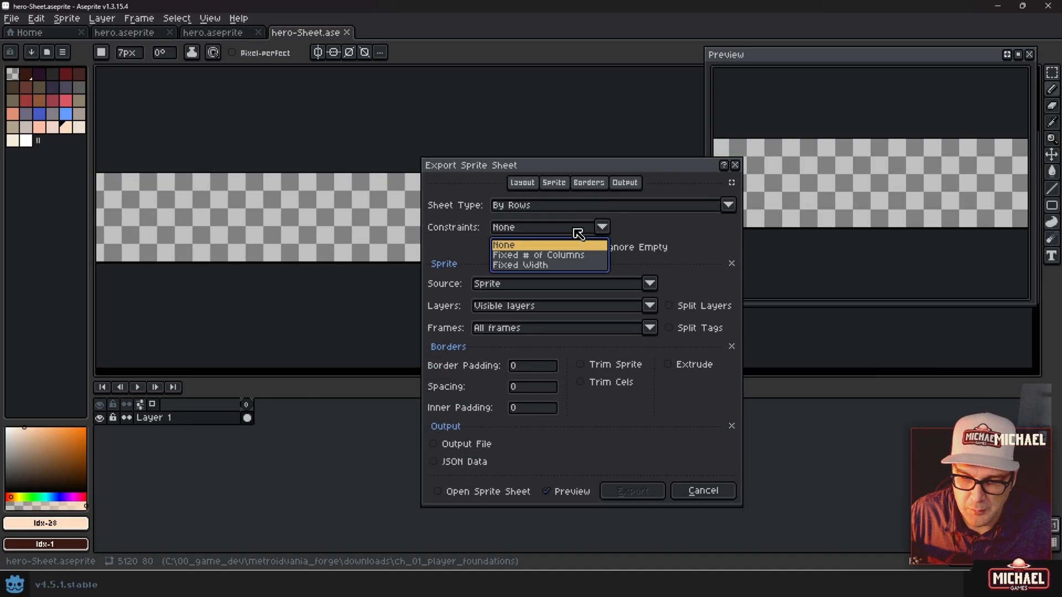
Set a fixed 16 columns again and enable the hero.png output file.
{"action": "left_click", "coordinate": [537, 255]}
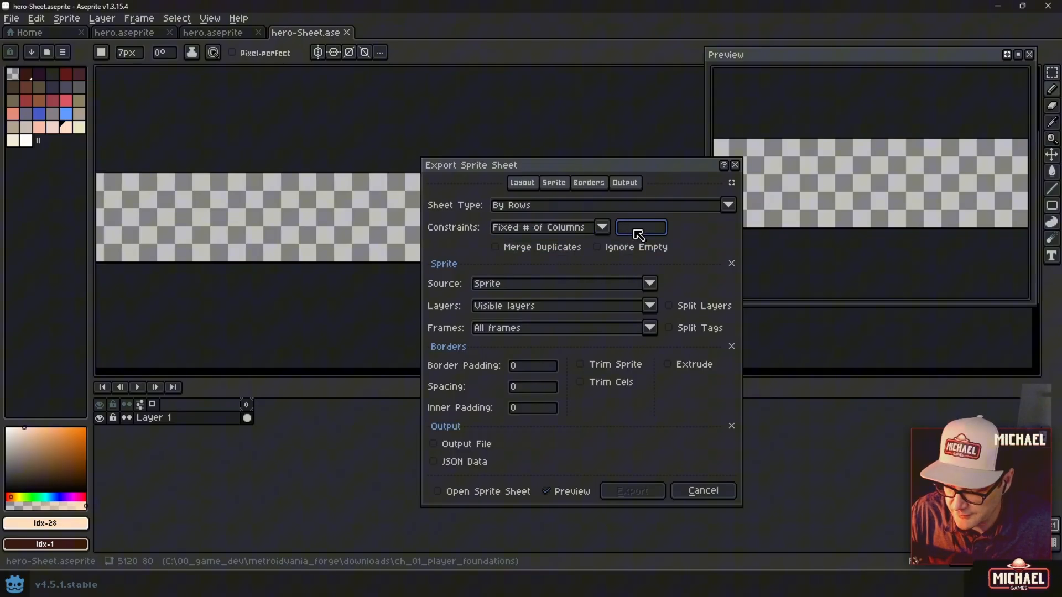
{"action": "type", "text": "16"}
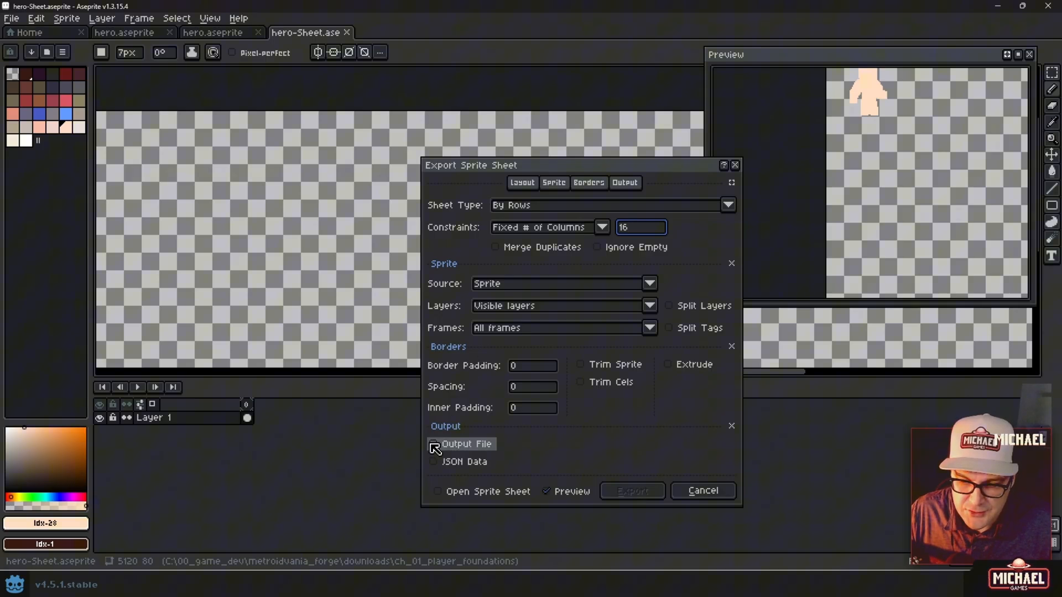
{"action": "left_click", "coordinate": [433, 443]}
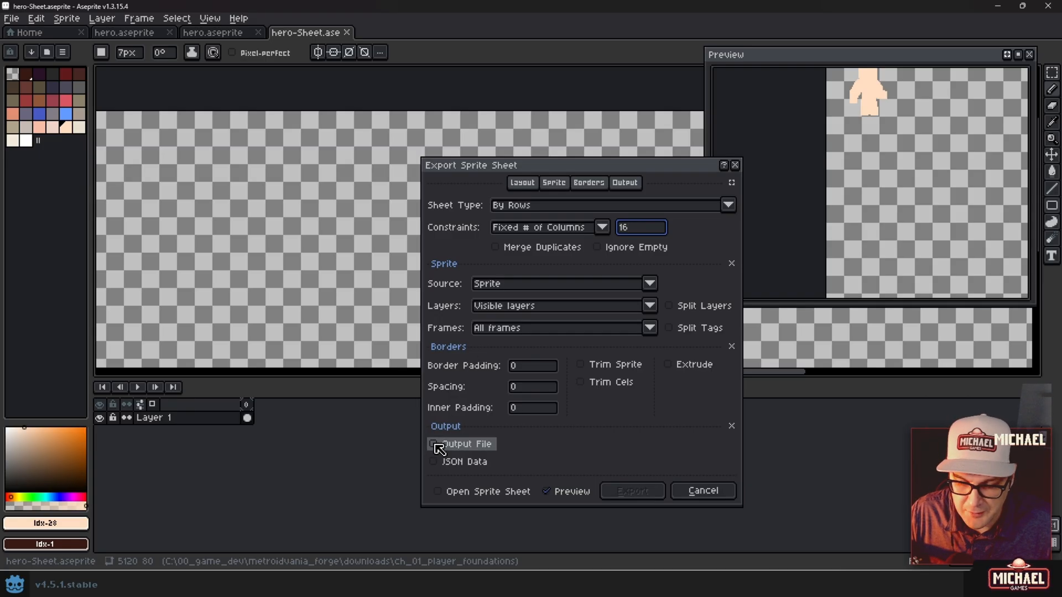
{"action": "left_click", "coordinate": [433, 444]}
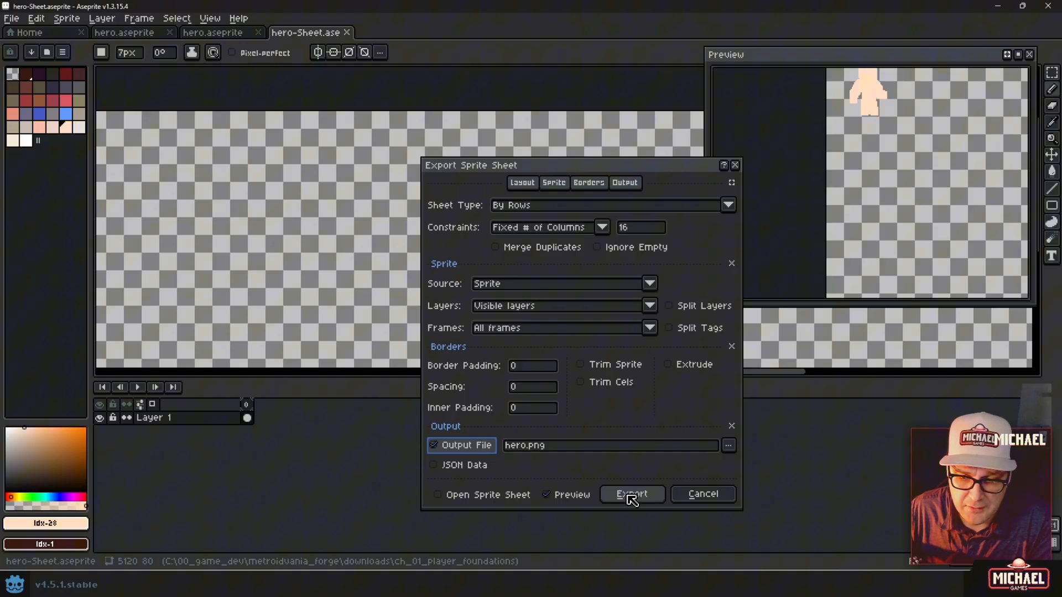
Export the sprite sheet, confirming the overwrite of the existing hero.png.
{"action": "left_click", "coordinate": [631, 493]}
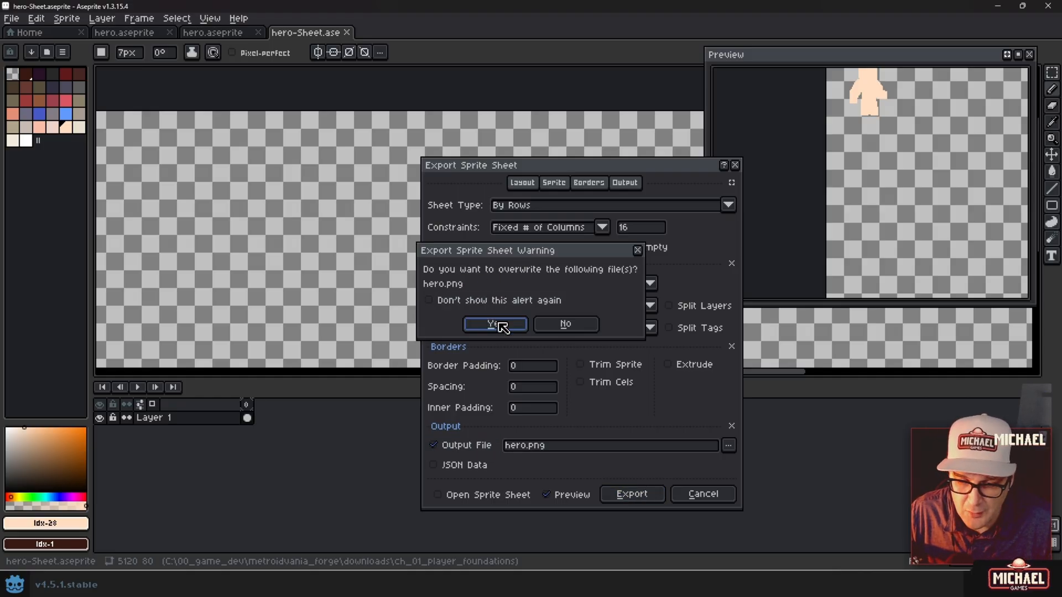
{"action": "left_click", "coordinate": [494, 324]}
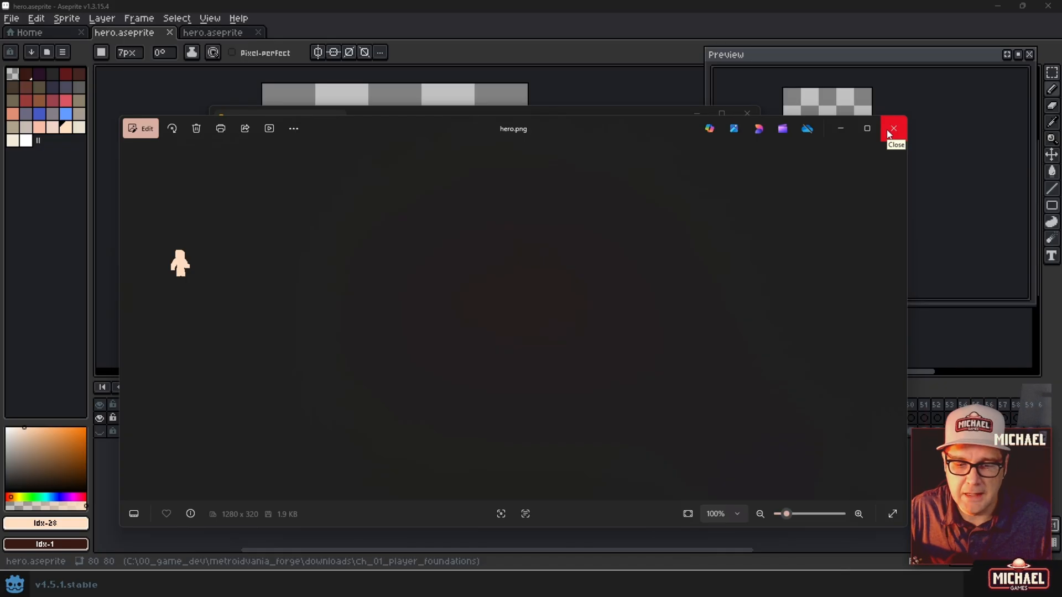
Close the hero.png image preview to return to the ch_01_player_foundations folder.
{"action": "left_click", "coordinate": [893, 128]}
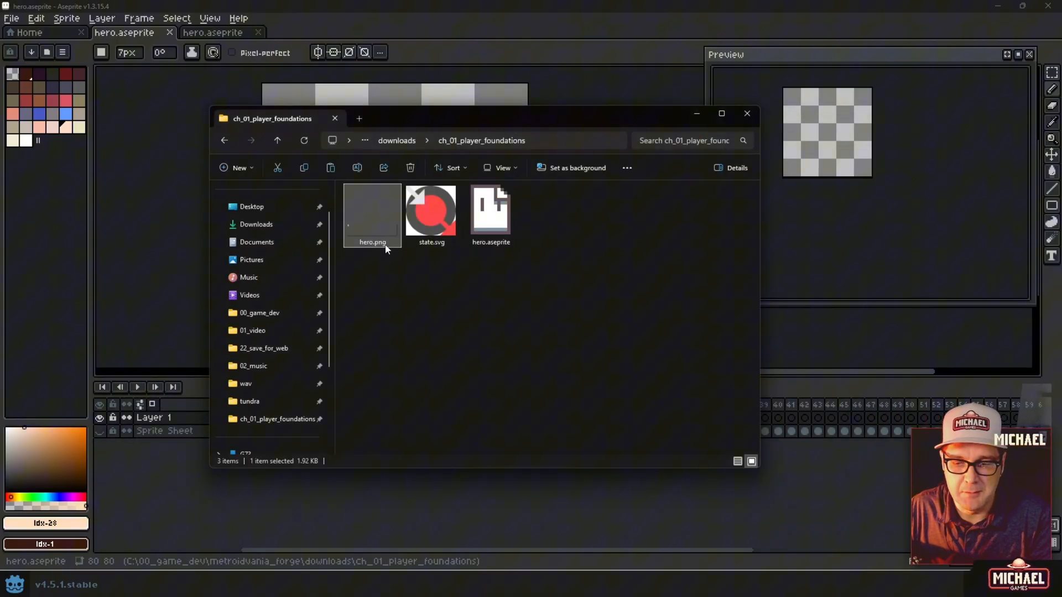
{"action": "mouse_move", "coordinate": [376, 243]}
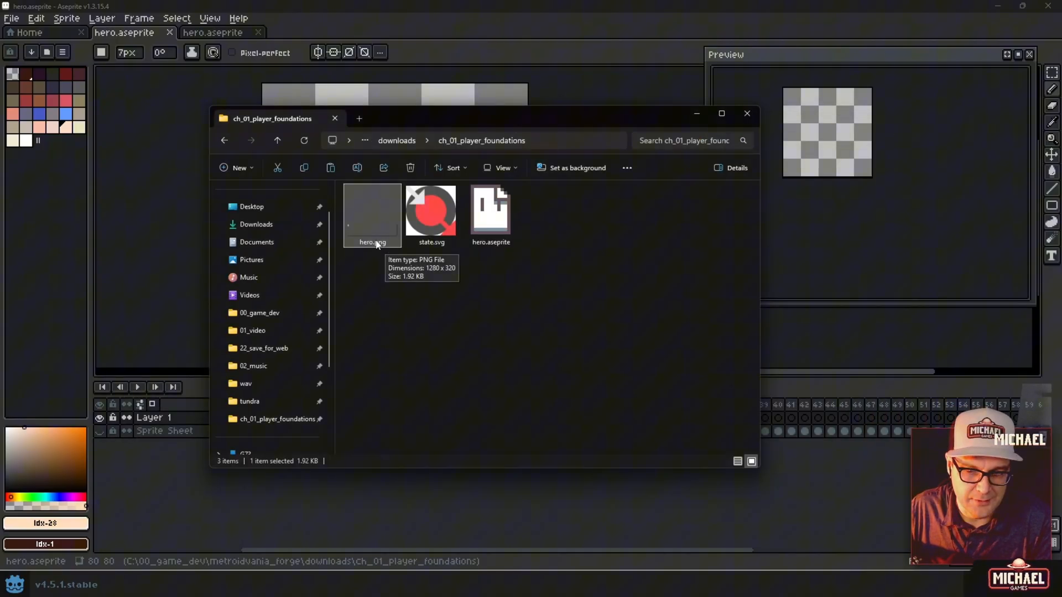
{"action": "mouse_move", "coordinate": [417, 29]}
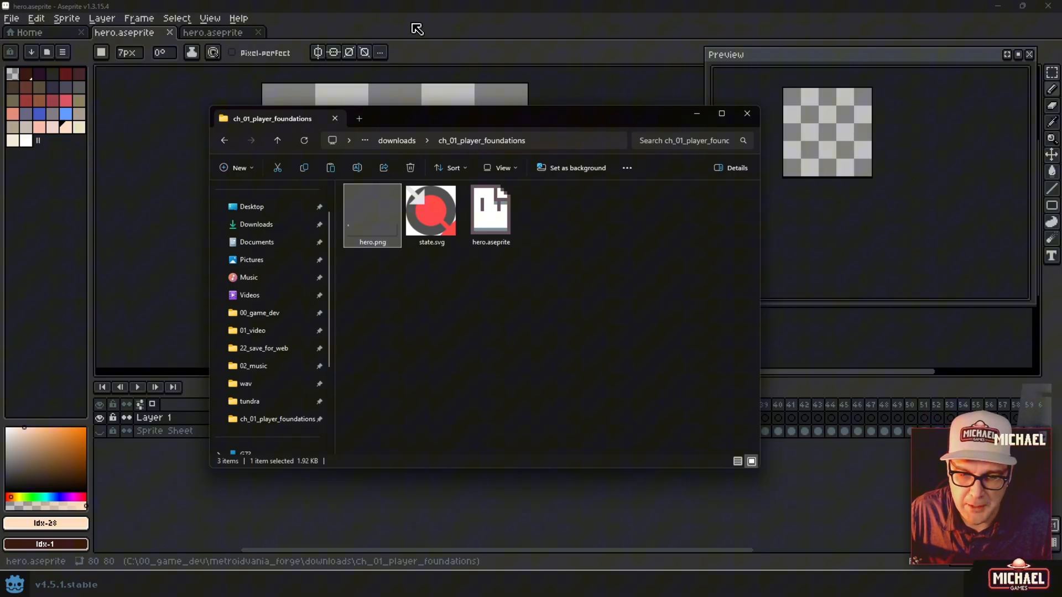